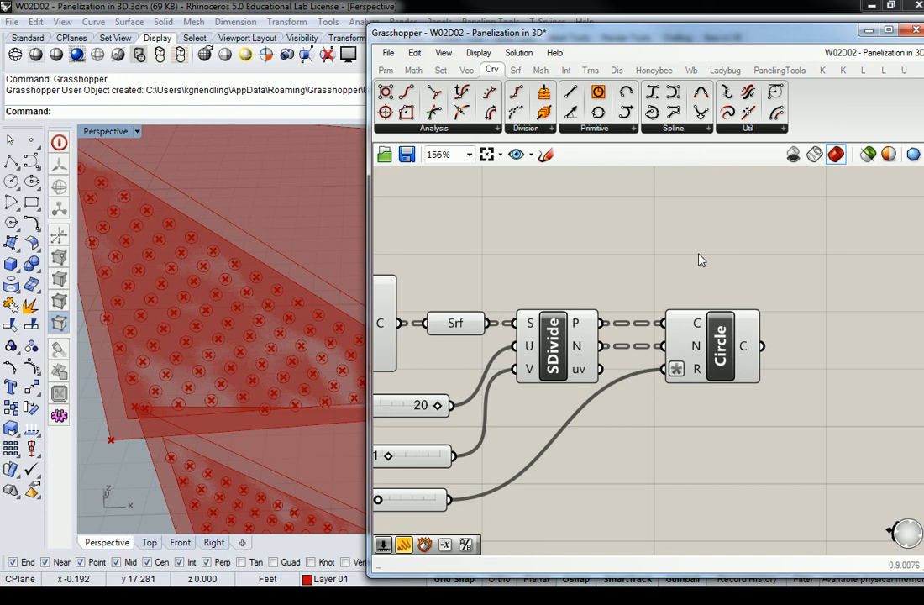
Search Google for 'fritted glass' and show the image results
{"action": "left_click", "coordinate": [718, 346]}
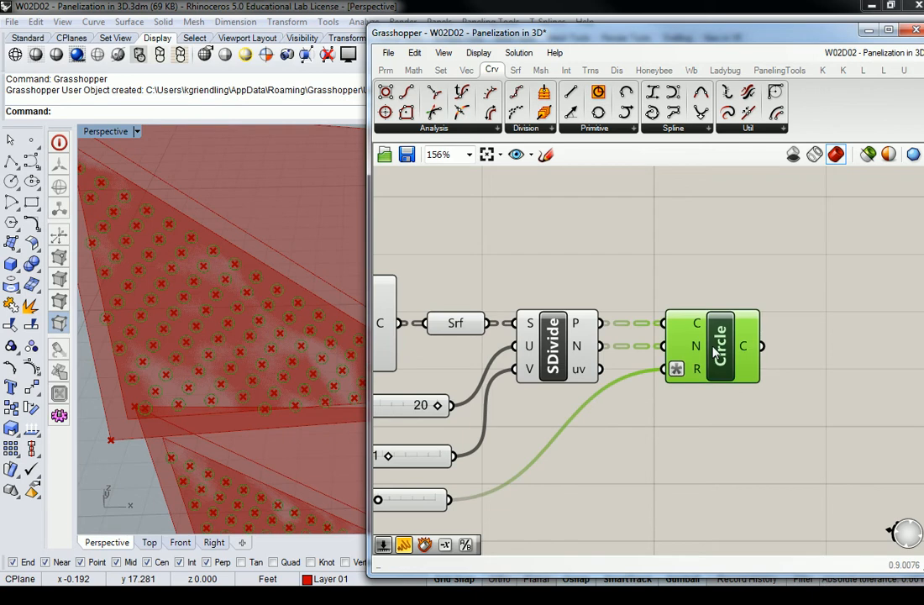
{"action": "mouse_move", "coordinate": [719, 344]}
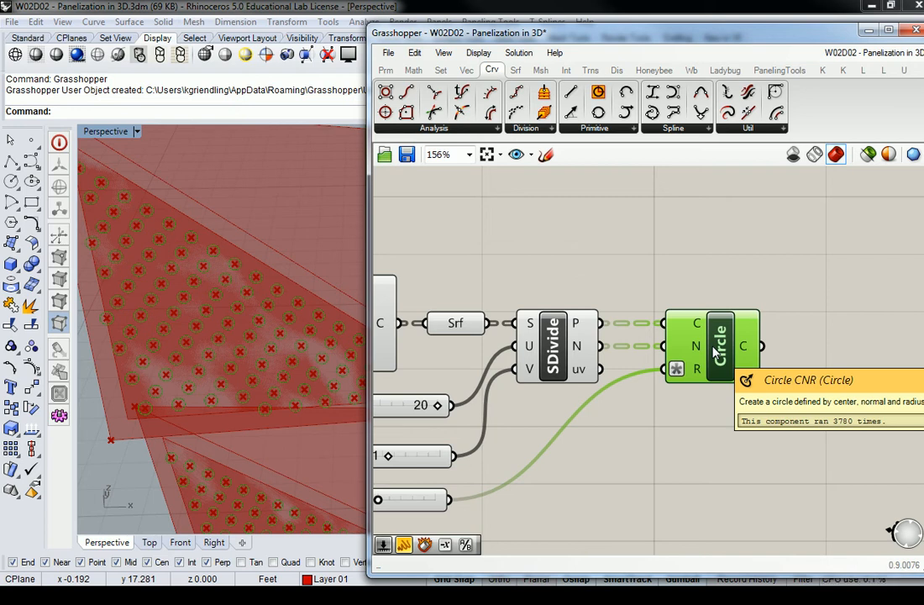
{"action": "mouse_move", "coordinate": [721, 348]}
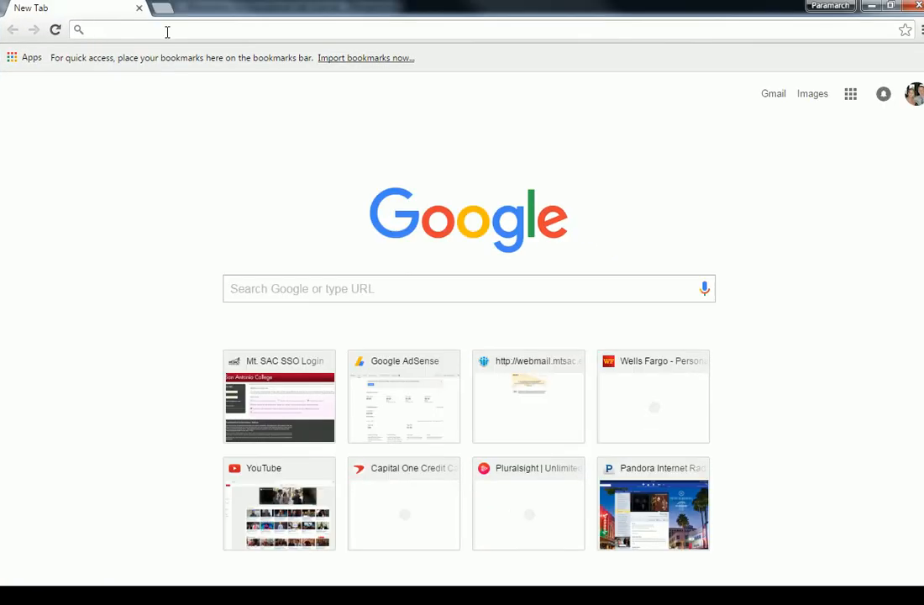
{"action": "type", "text": "fritted fg"}
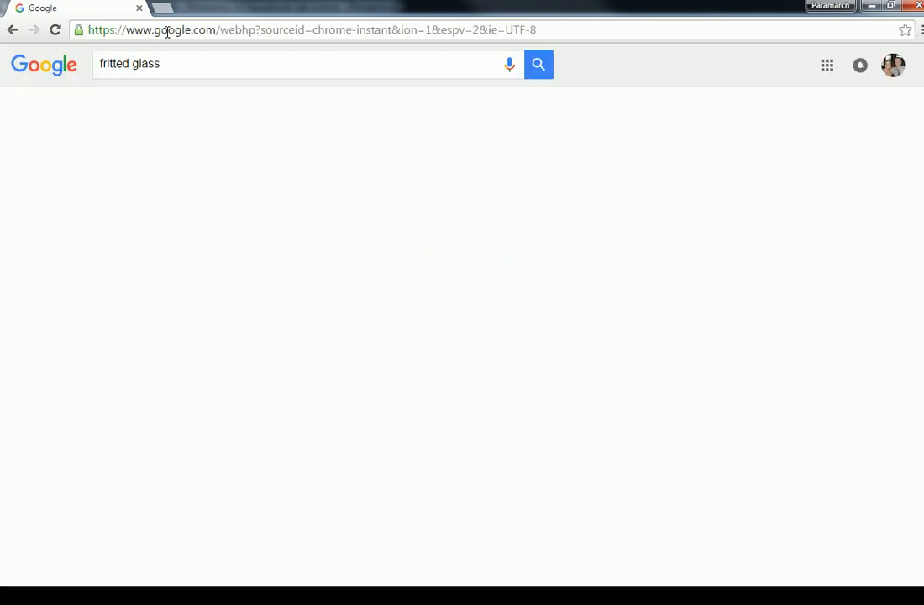
{"action": "left_click", "coordinate": [539, 64]}
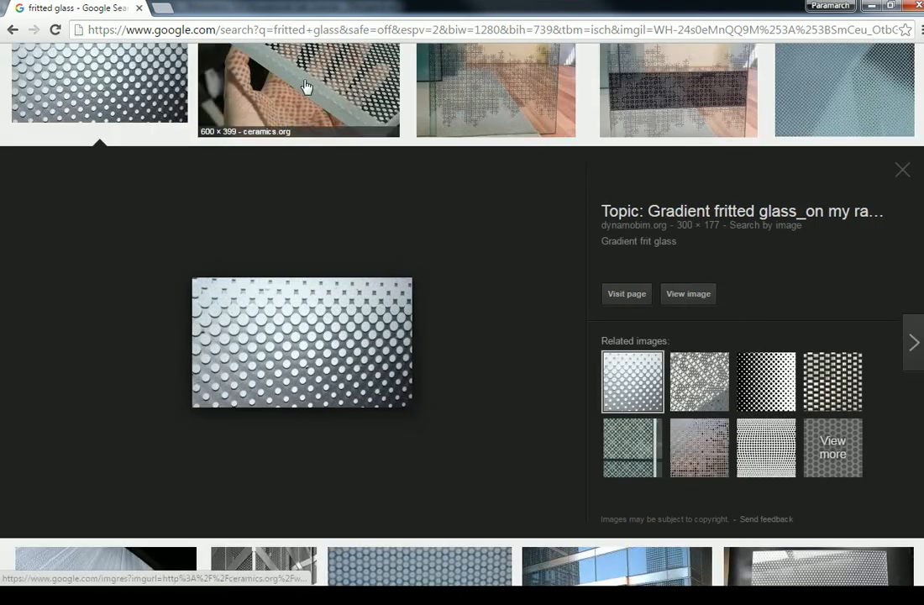
Enlarge several frit glass thumbnails and scroll through the dotted pattern examples
{"action": "left_click", "coordinate": [298, 90]}
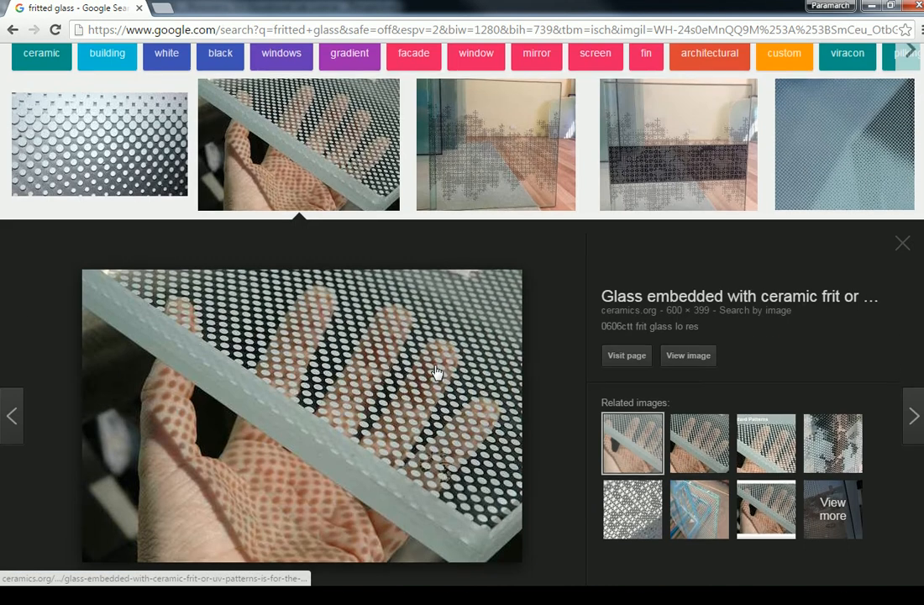
{"action": "mouse_move", "coordinate": [410, 430]}
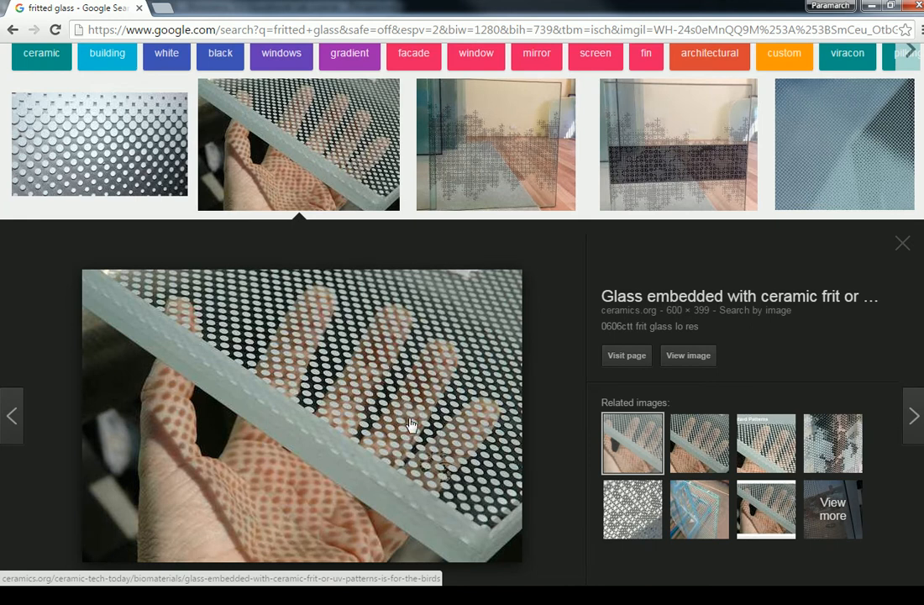
{"action": "left_click", "coordinate": [632, 502]}
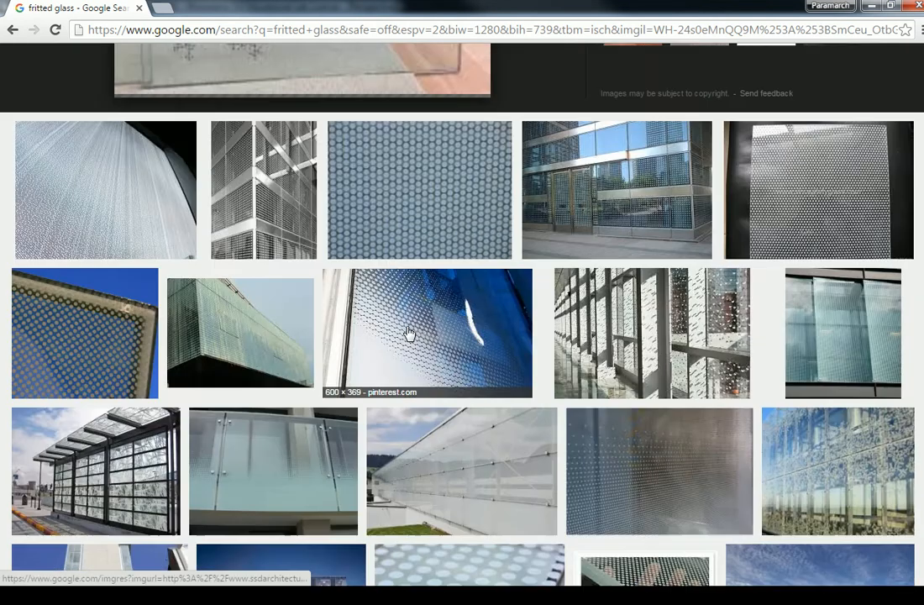
{"action": "scroll", "scroll_direction": "down", "scroll_amount": 3}
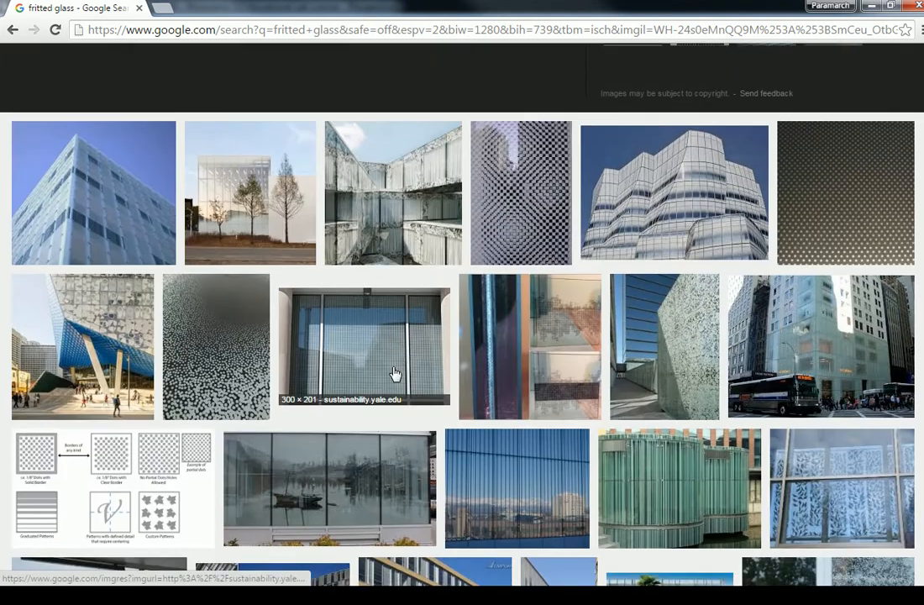
{"action": "scroll", "scroll_direction": "down", "scroll_amount": 3}
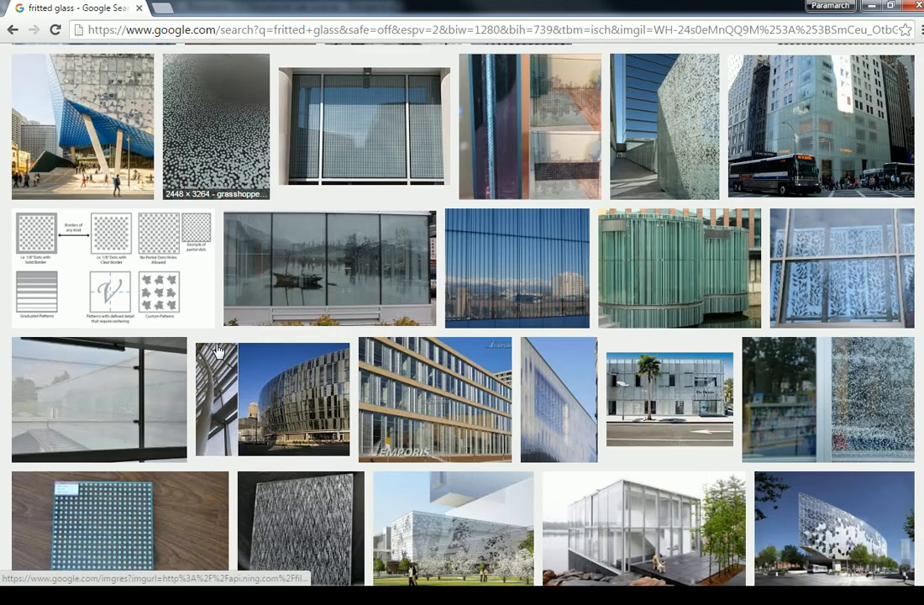
{"action": "left_click", "coordinate": [827, 399]}
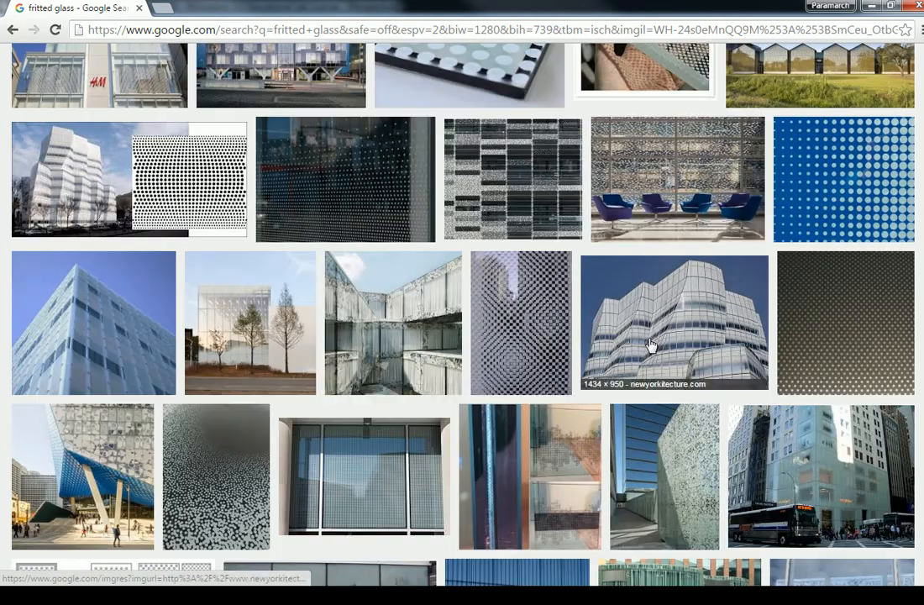
{"action": "mouse_move", "coordinate": [674, 311]}
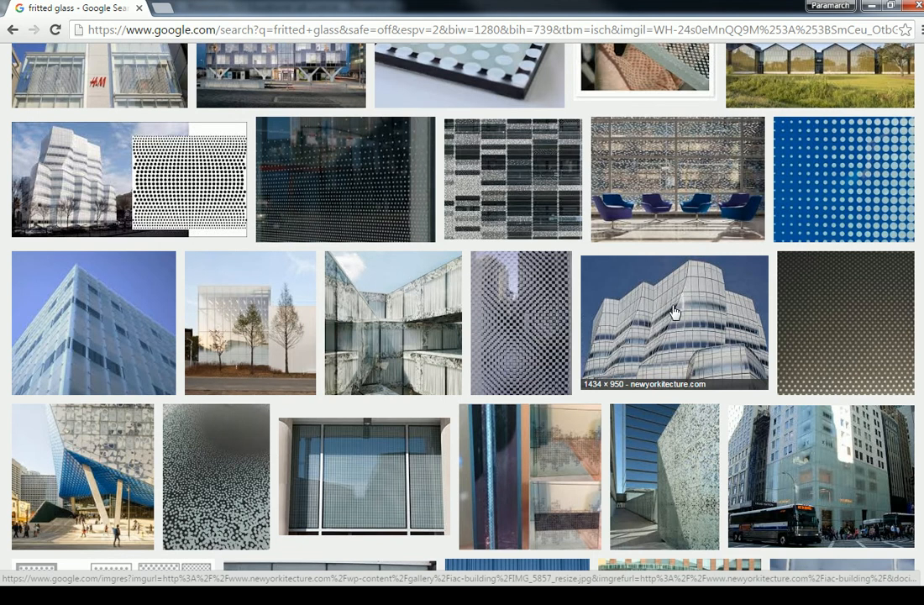
{"action": "mouse_move", "coordinate": [725, 288]}
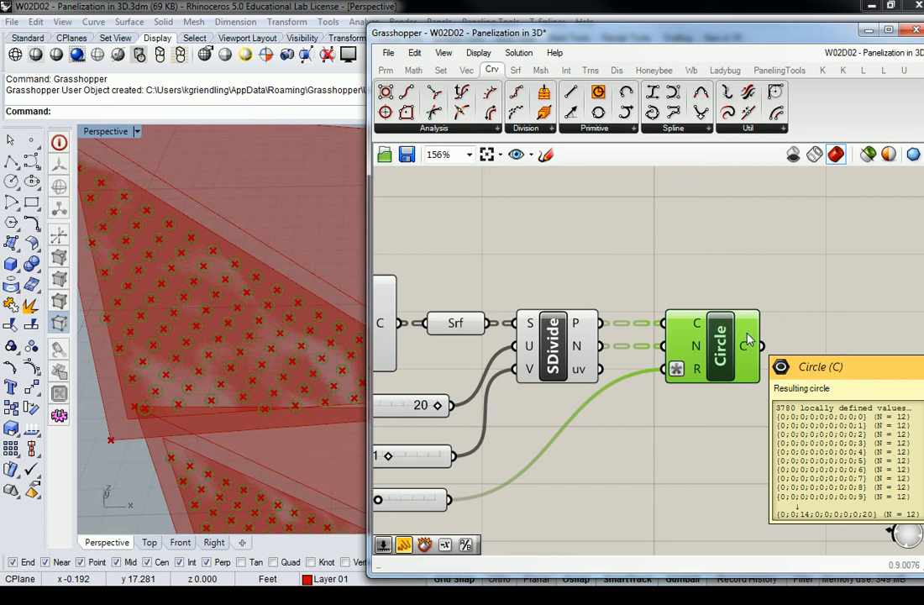
{"action": "mouse_move", "coordinate": [760, 336]}
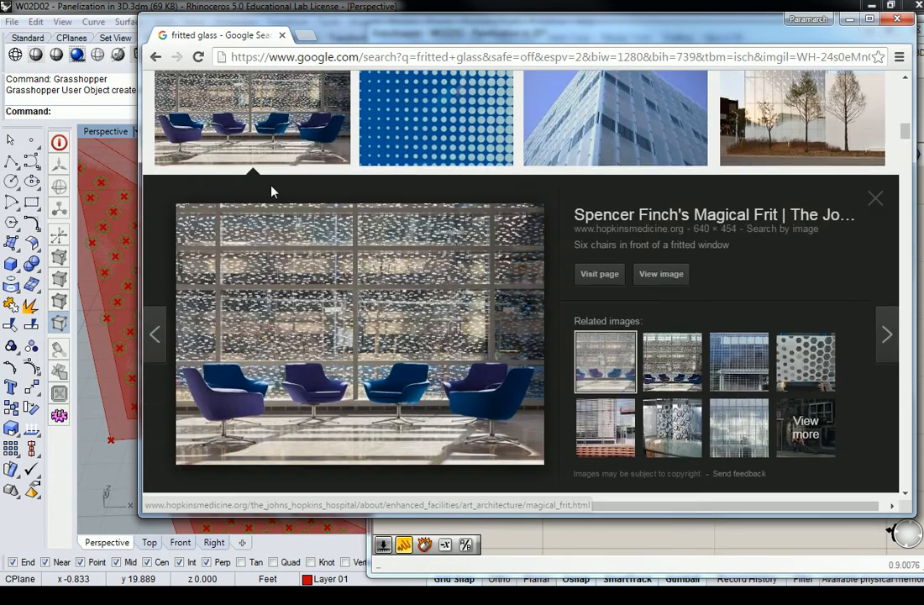
{"action": "mouse_move", "coordinate": [429, 317]}
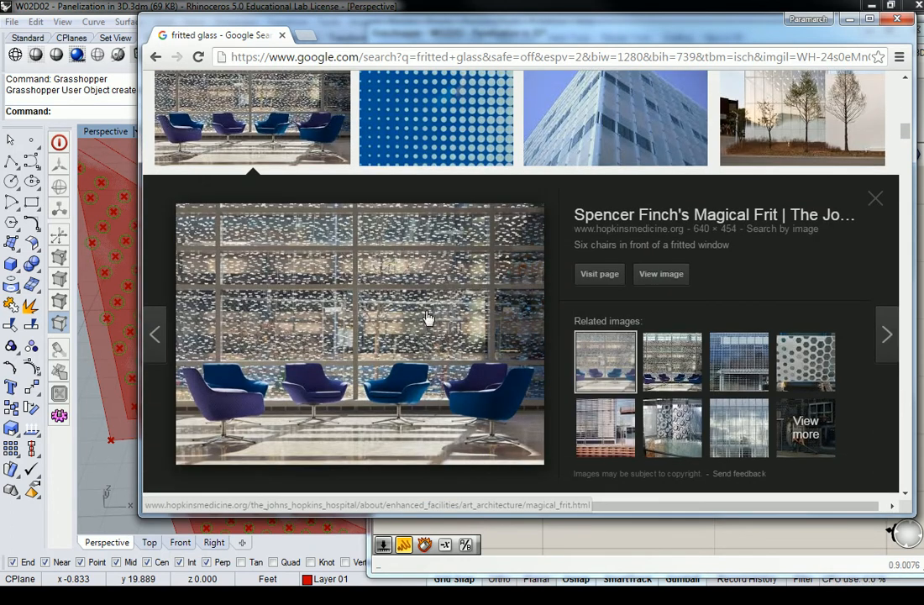
{"action": "mouse_move", "coordinate": [383, 323]}
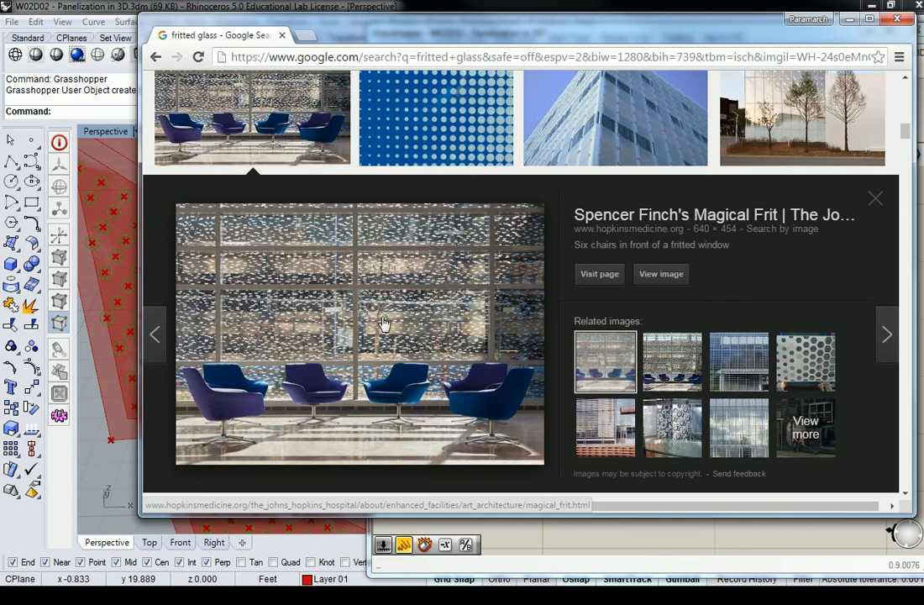
Scroll through the preview of six chairs before an irregularly fritted window
{"action": "scroll", "scroll_direction": "down", "scroll_amount": 3}
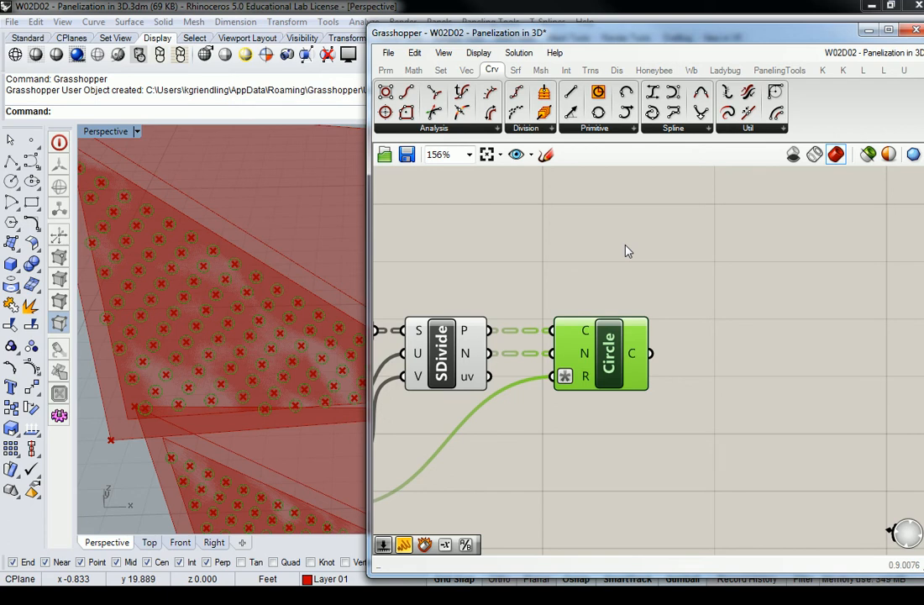
Set the Point List Size slider to 0.25 so index labels appear on the panels
{"action": "left_click", "coordinate": [616, 69]}
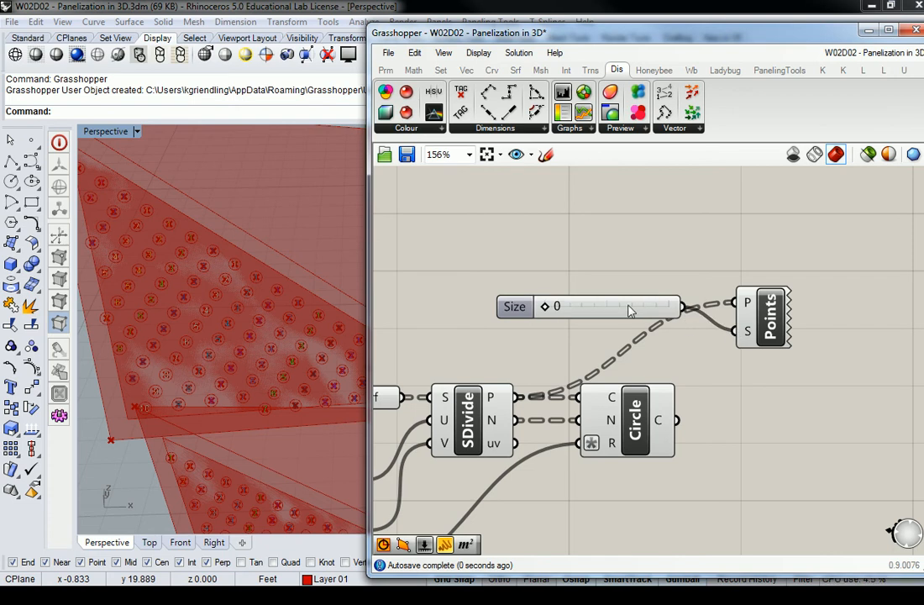
{"action": "left_click_drag", "start_coordinate": [557, 307], "coordinate": [573, 307]}
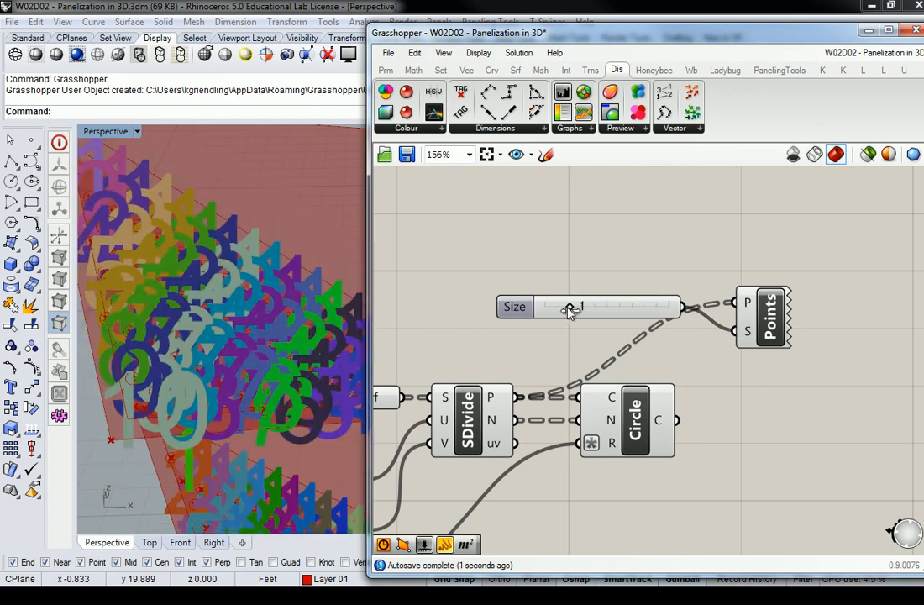
{"action": "left_click_drag", "start_coordinate": [571, 306], "coordinate": [542, 306]}
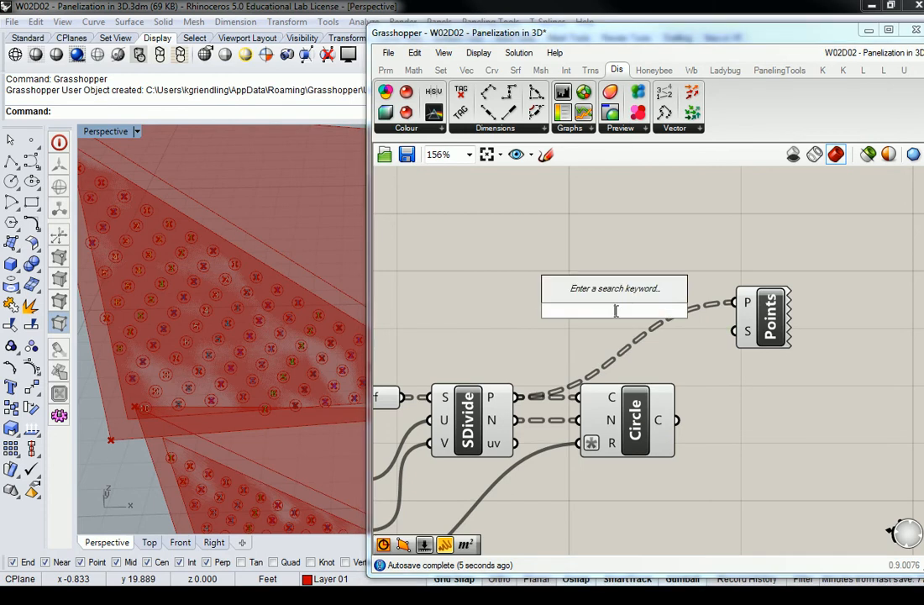
{"action": "type", "text": "0"}
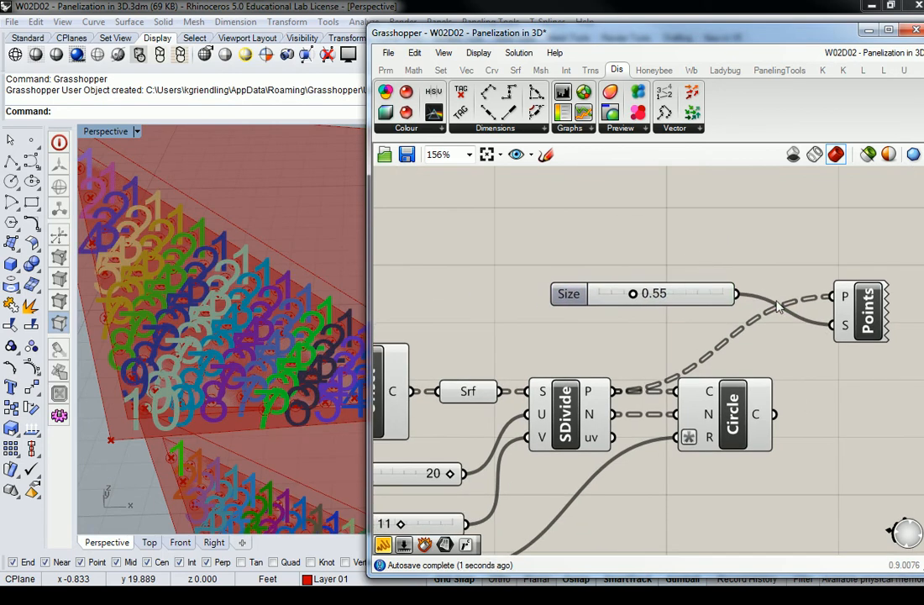
{"action": "left_click_drag", "start_coordinate": [632, 294], "coordinate": [627, 293]}
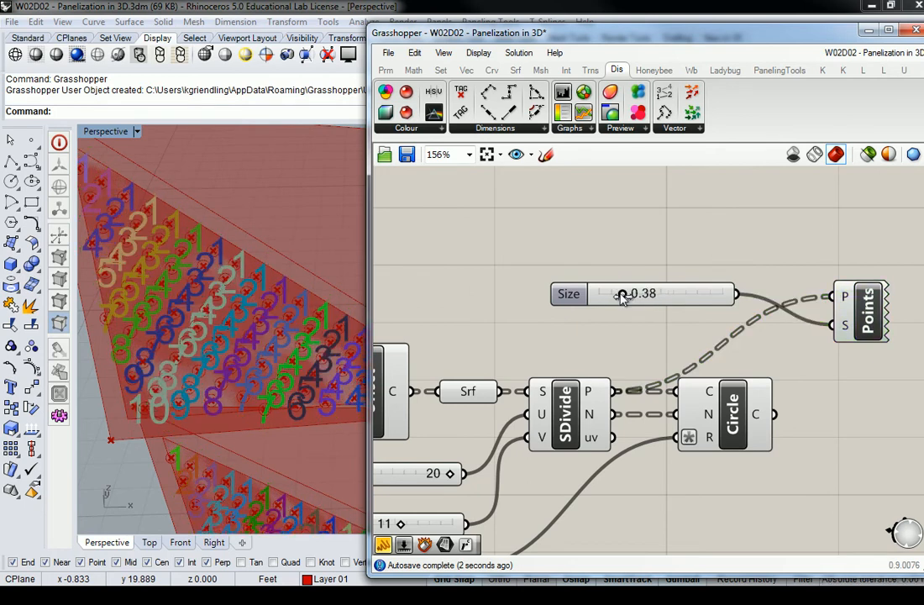
{"action": "left_click_drag", "start_coordinate": [622, 293], "coordinate": [613, 293]}
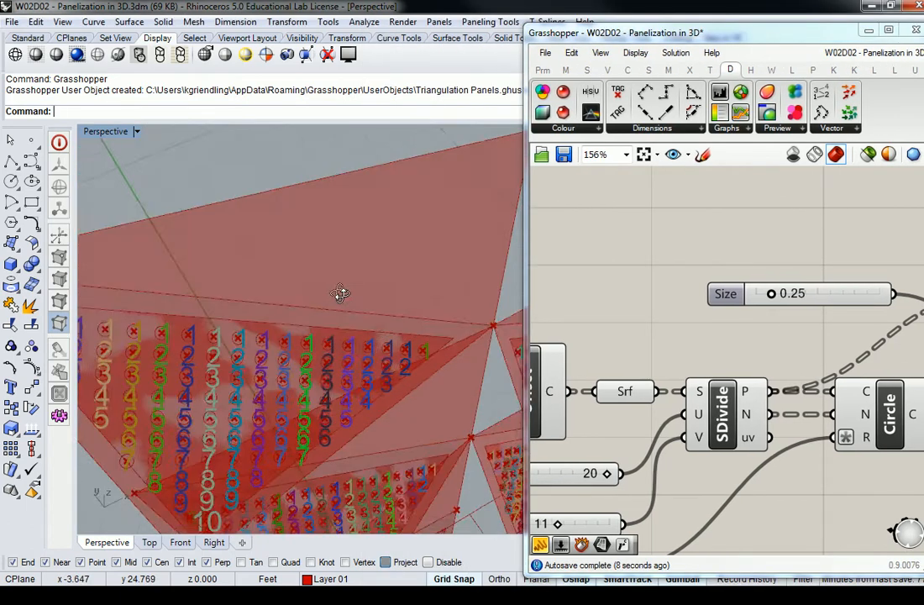
{"action": "left_click_drag", "start_coordinate": [341, 294], "coordinate": [320, 331]}
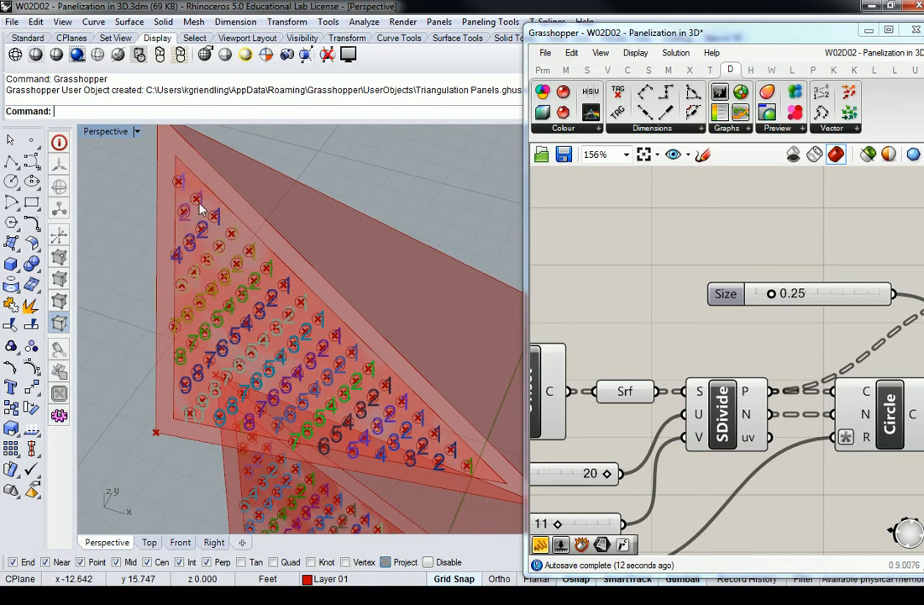
{"action": "mouse_move", "coordinate": [466, 469]}
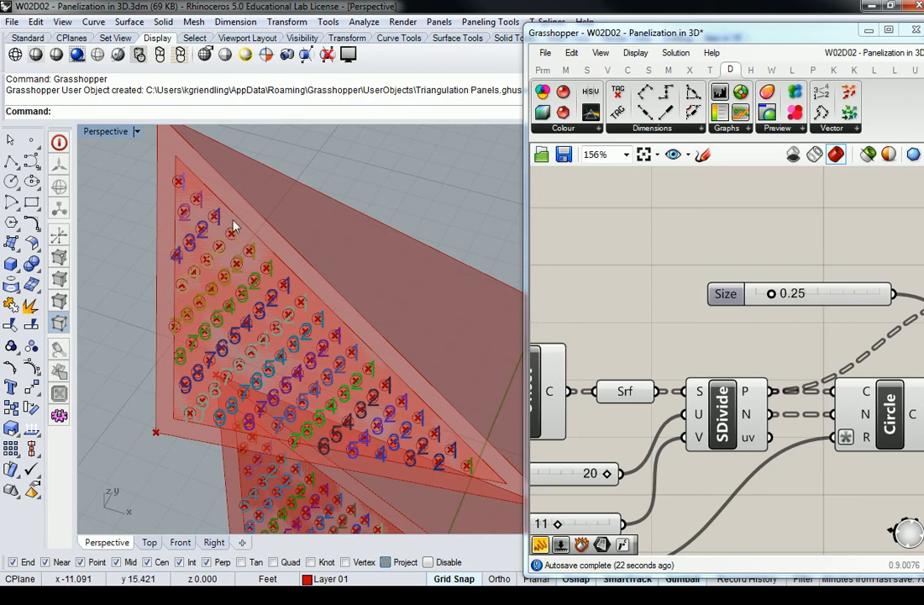
{"action": "mouse_move", "coordinate": [189, 329]}
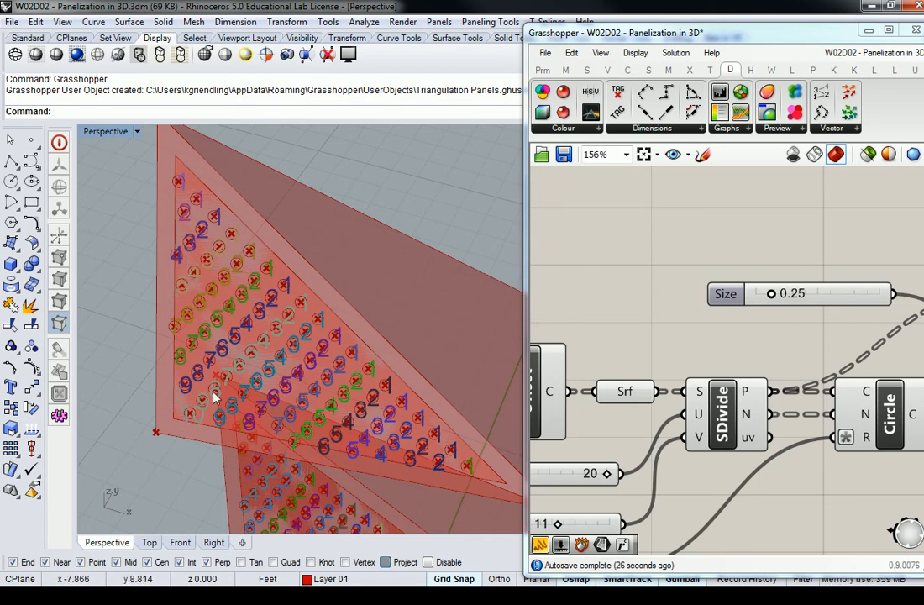
{"action": "mouse_move", "coordinate": [189, 412]}
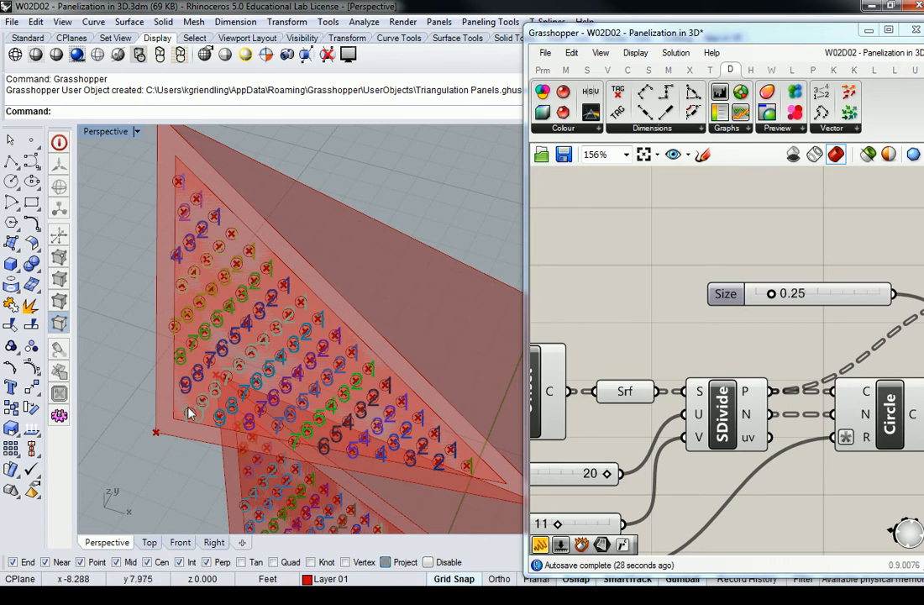
{"action": "mouse_move", "coordinate": [137, 460]}
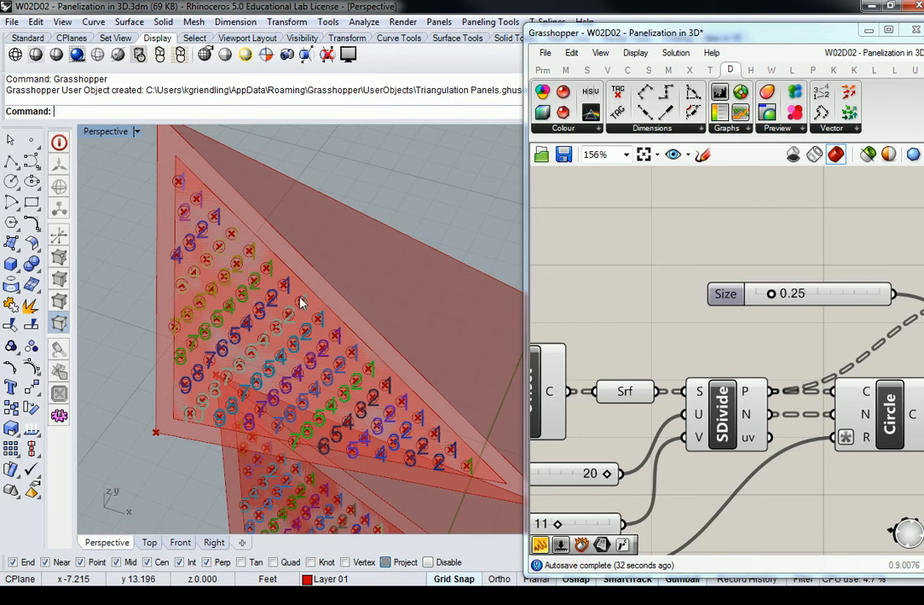
{"action": "mouse_move", "coordinate": [468, 468]}
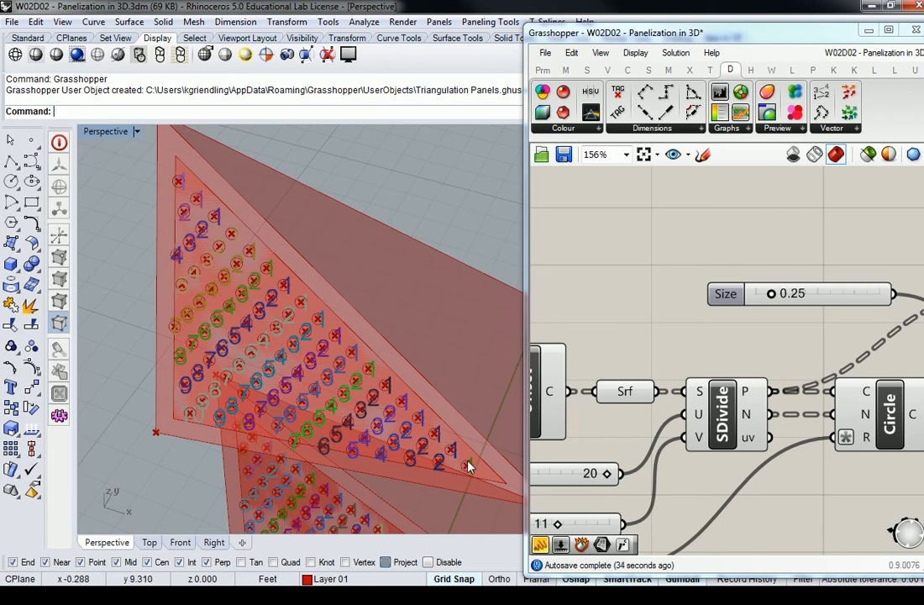
{"action": "mouse_move", "coordinate": [504, 300]}
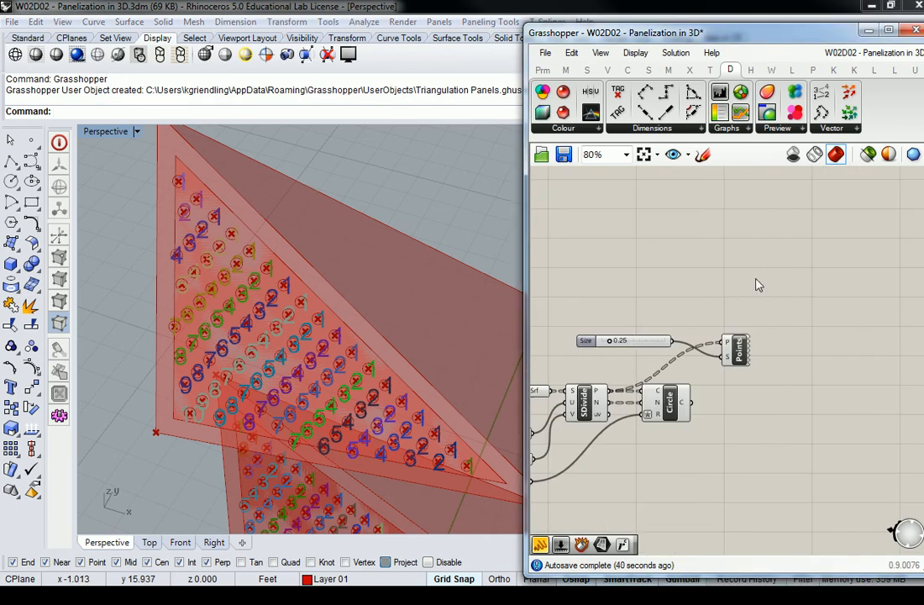
Place an unconnected Point parameter from Params, plus a panel for inspecting point data
{"action": "left_click", "coordinate": [542, 69]}
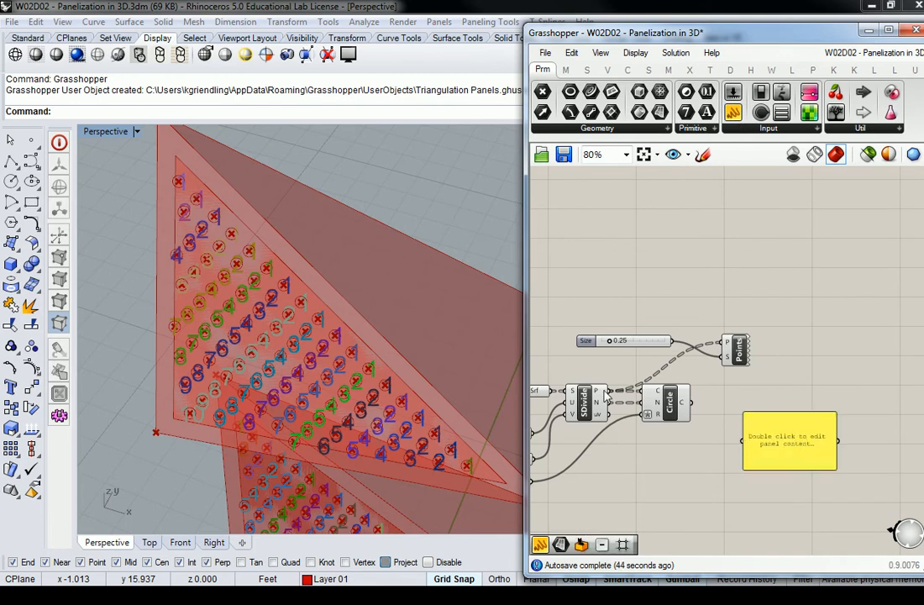
{"action": "left_click", "coordinate": [790, 441]}
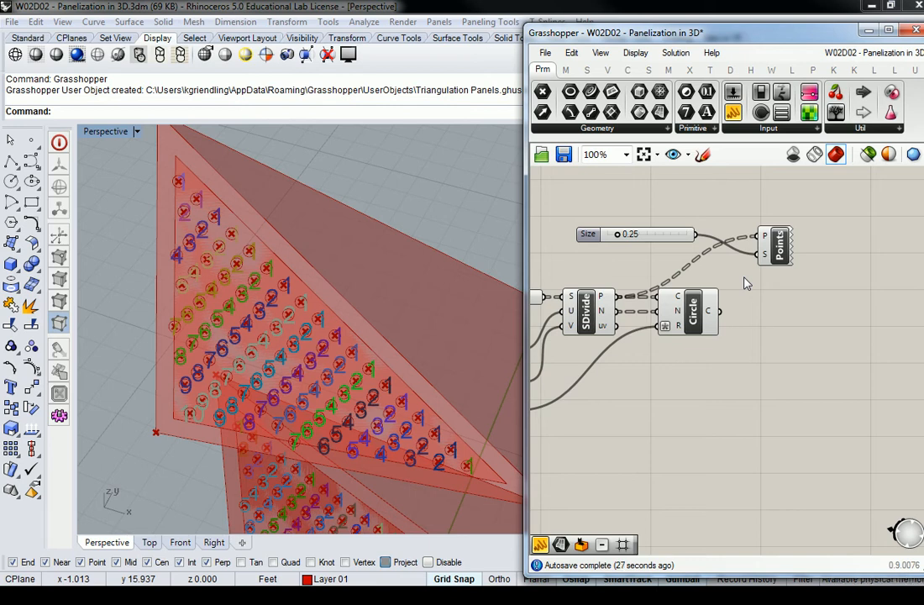
{"action": "mouse_move", "coordinate": [612, 300]}
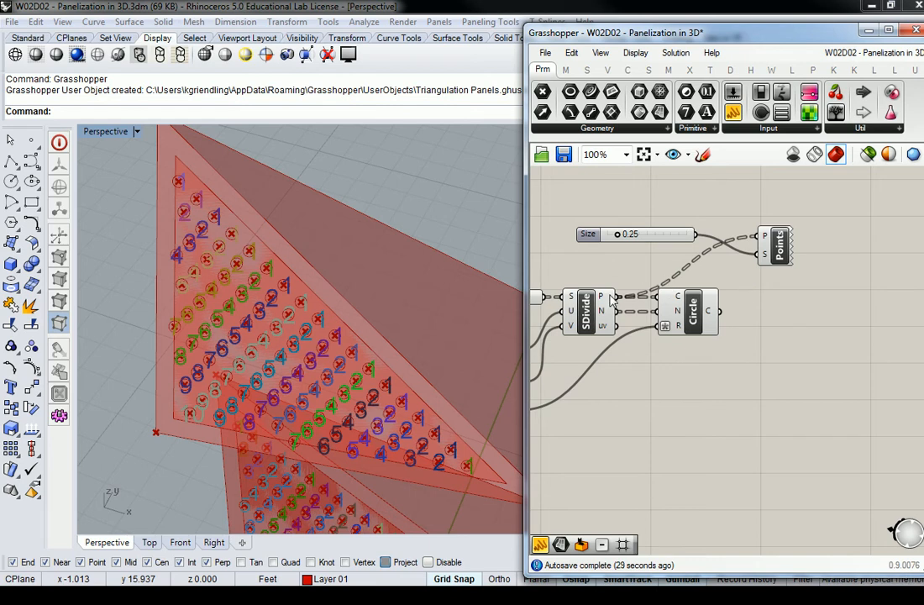
{"action": "mouse_move", "coordinate": [680, 290]}
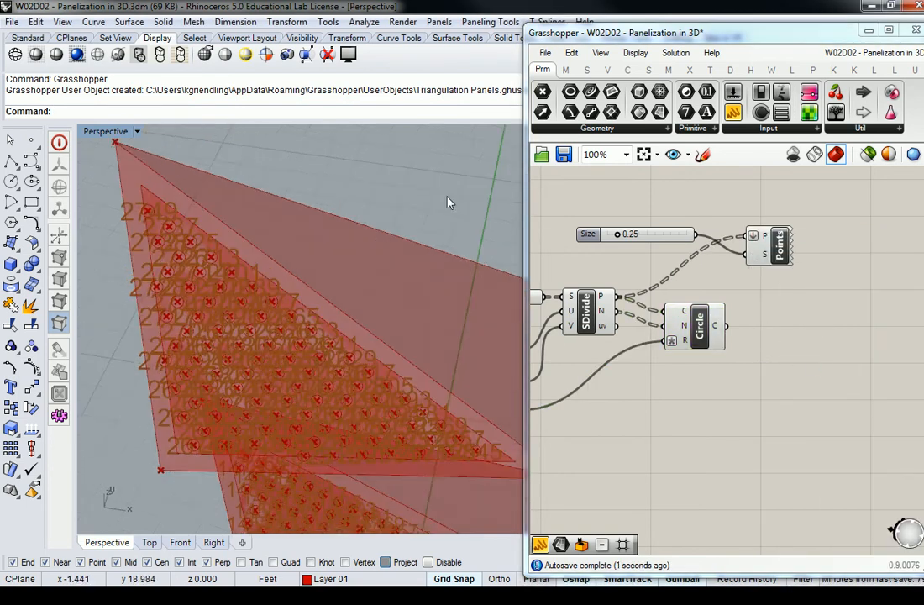
{"action": "left_click", "coordinate": [768, 245]}
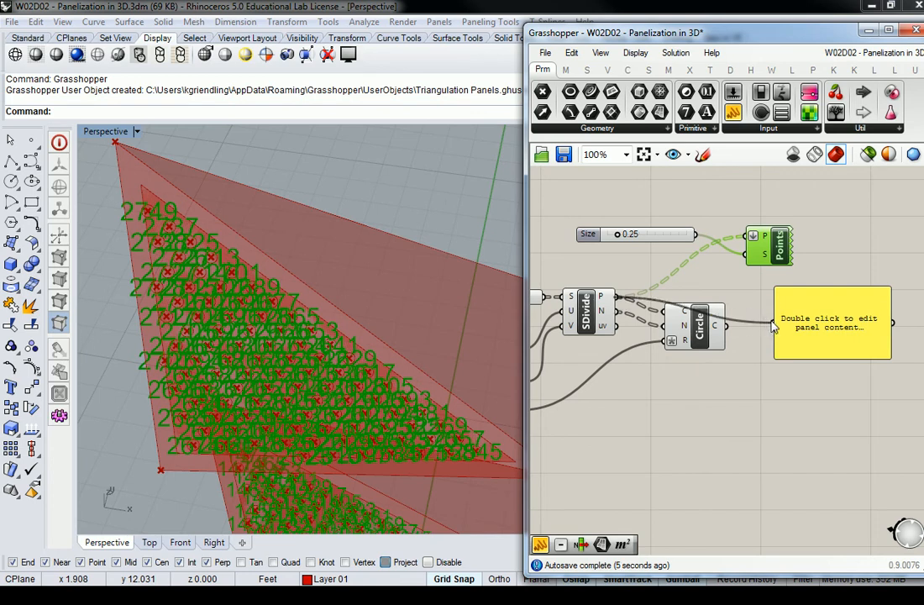
{"action": "scroll", "scroll_direction": "down", "scroll_amount": 3}
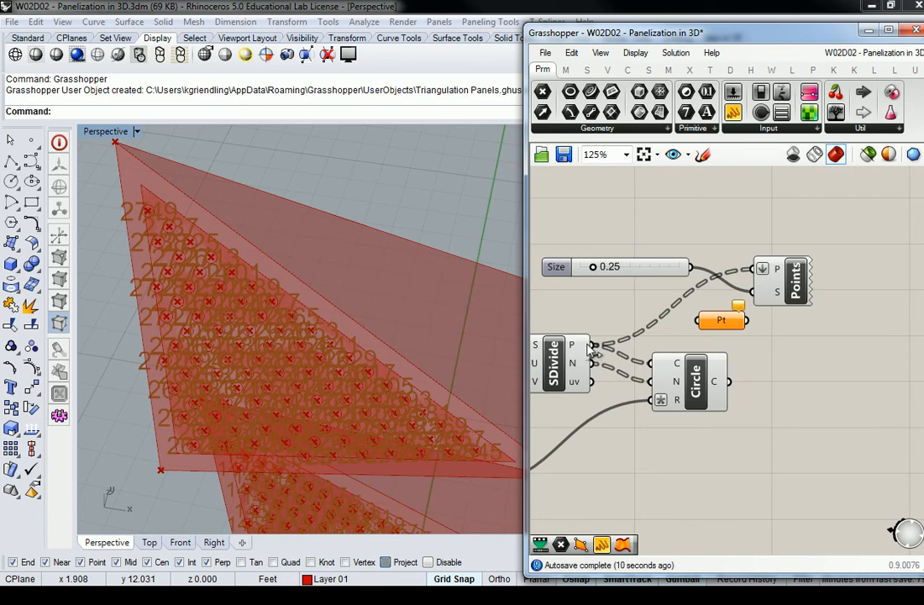
Flatten the Point parameter and scroll its panel to find null coordinate entries
{"action": "right_click", "coordinate": [721, 320]}
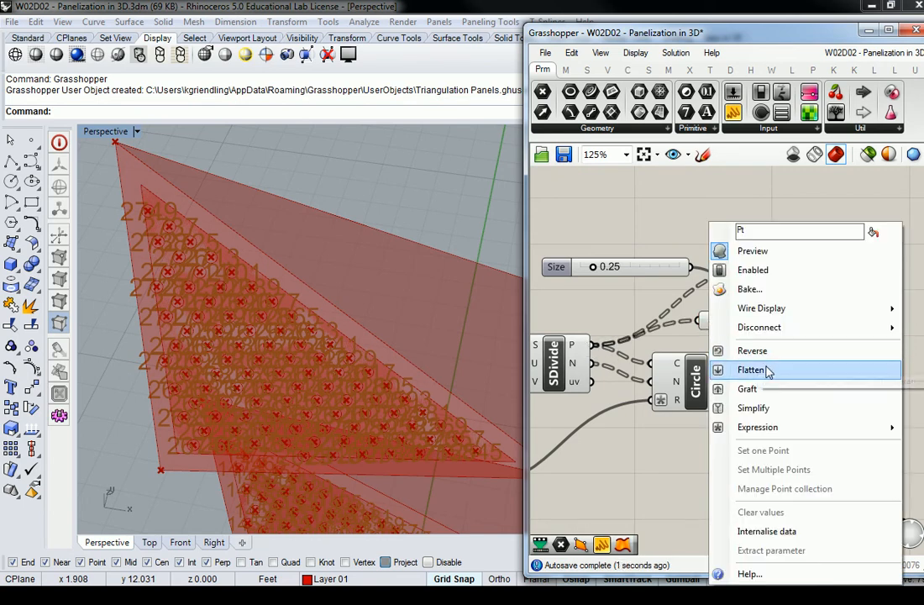
{"action": "left_click", "coordinate": [750, 369]}
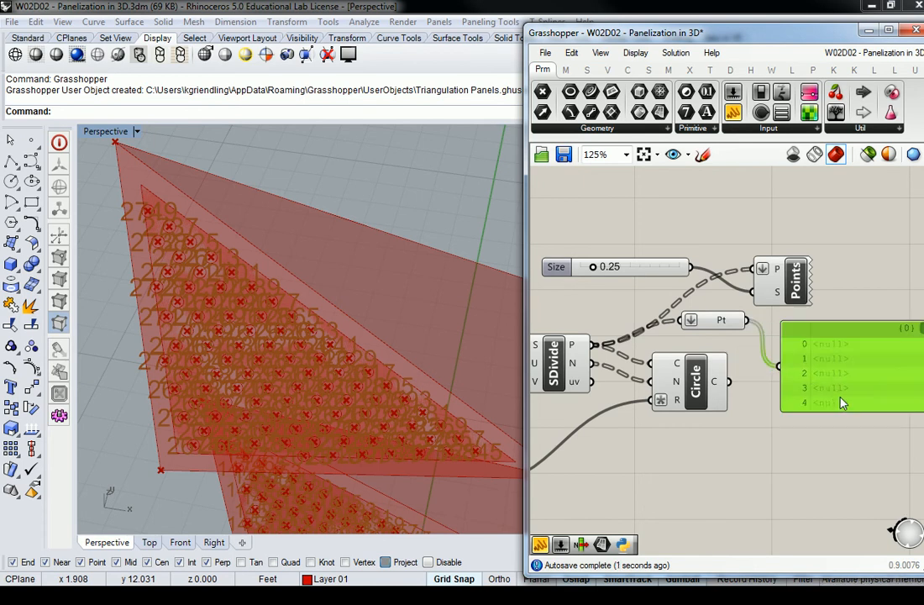
{"action": "scroll", "scroll_direction": "down", "scroll_amount": 3}
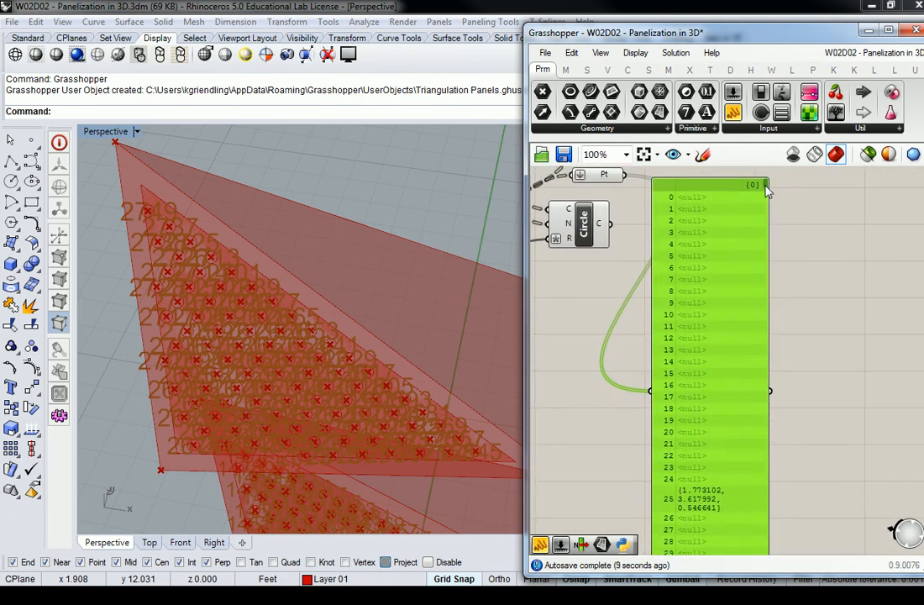
{"action": "scroll", "scroll_direction": "down", "scroll_amount": 3}
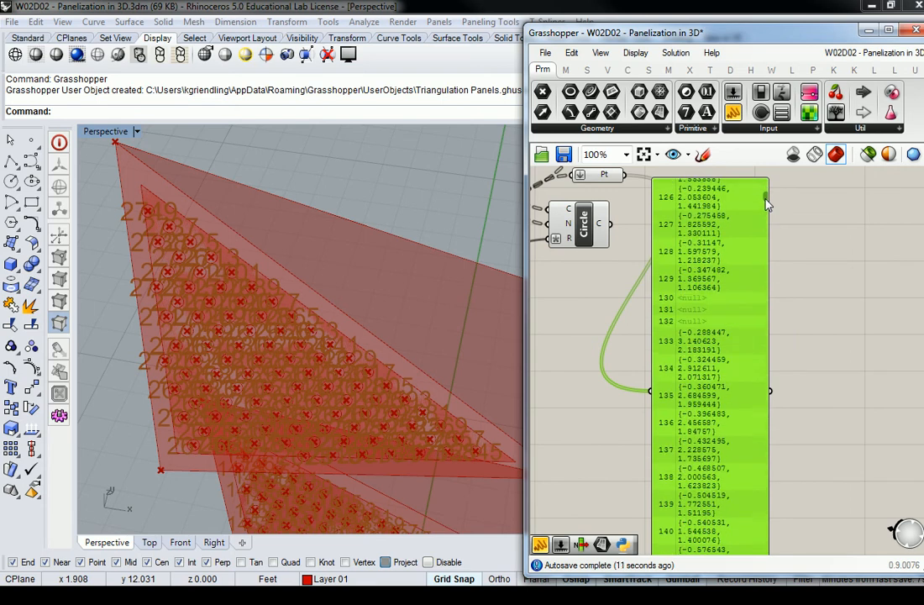
{"action": "scroll", "scroll_direction": "down", "scroll_amount": 3}
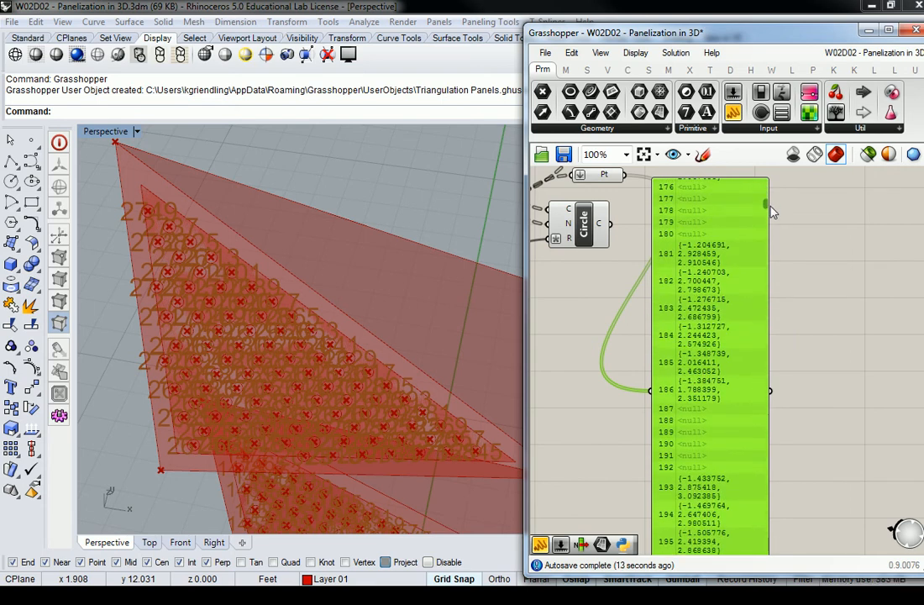
{"action": "mouse_move", "coordinate": [776, 282]}
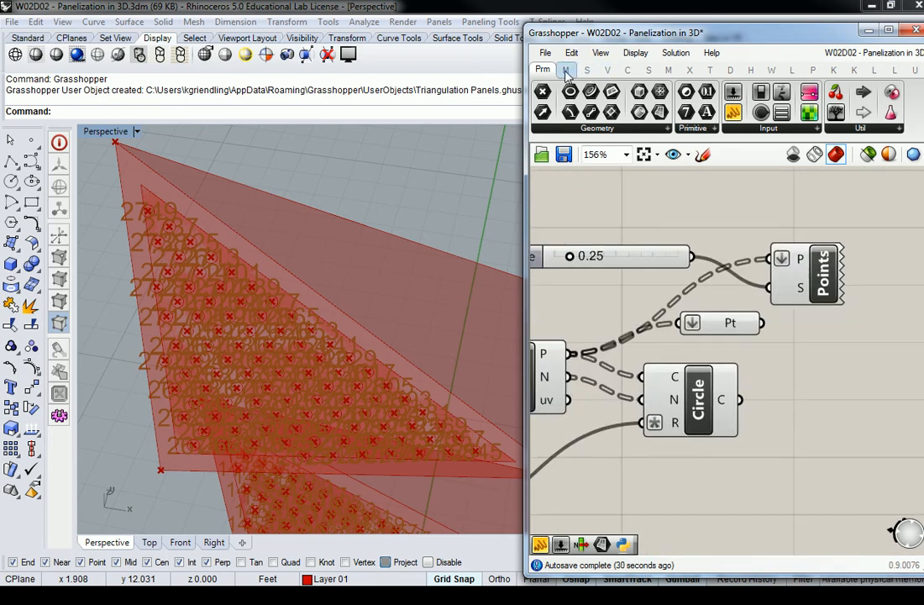
Wire the flattened point container into the Null Item component's I input
{"action": "left_click", "coordinate": [607, 70]}
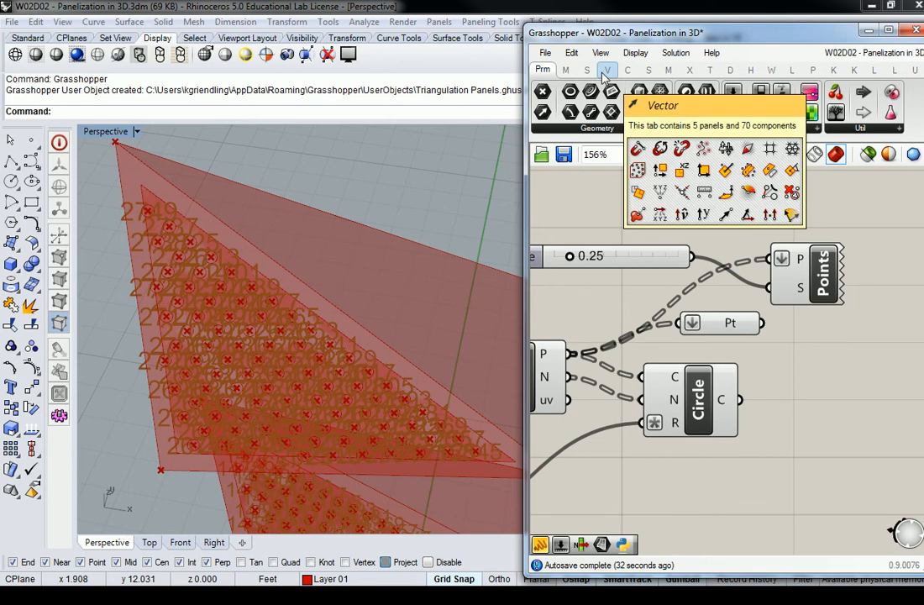
{"action": "left_click", "coordinate": [581, 69]}
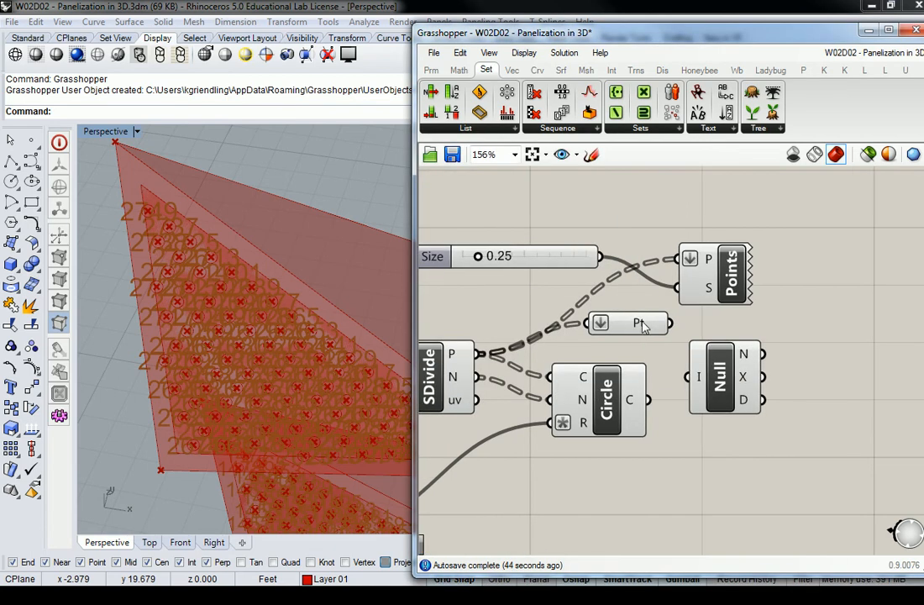
{"action": "left_click", "coordinate": [719, 375]}
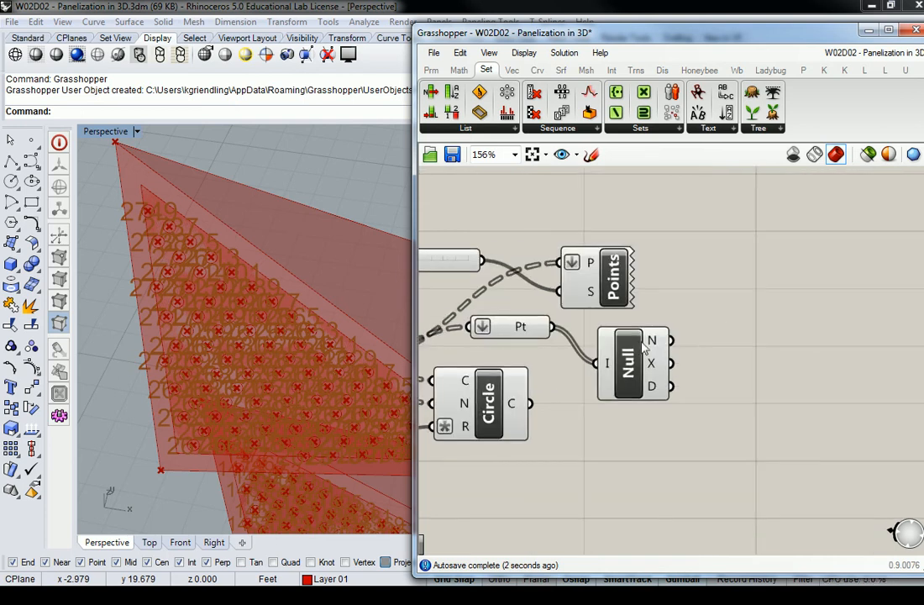
{"action": "mouse_move", "coordinate": [652, 340]}
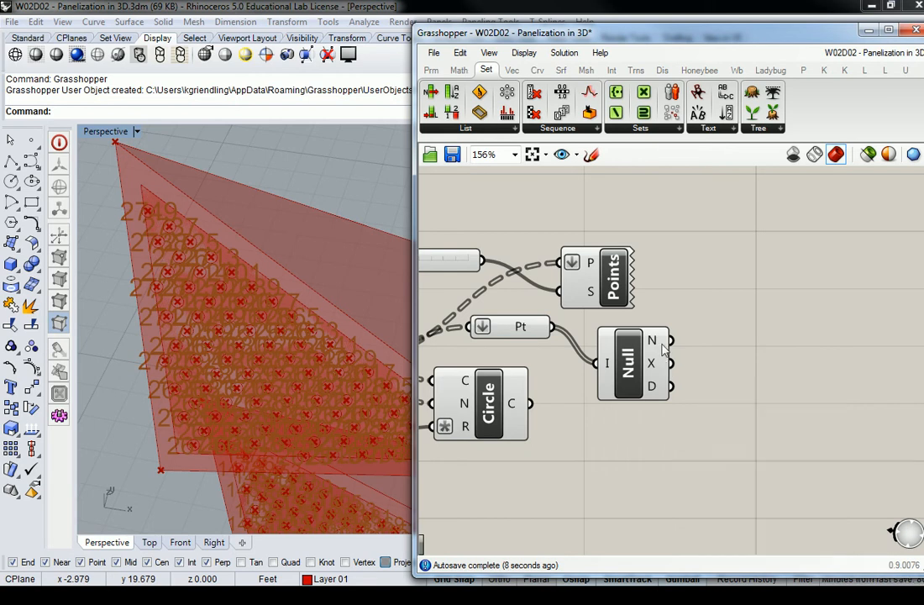
{"action": "mouse_move", "coordinate": [653, 387]}
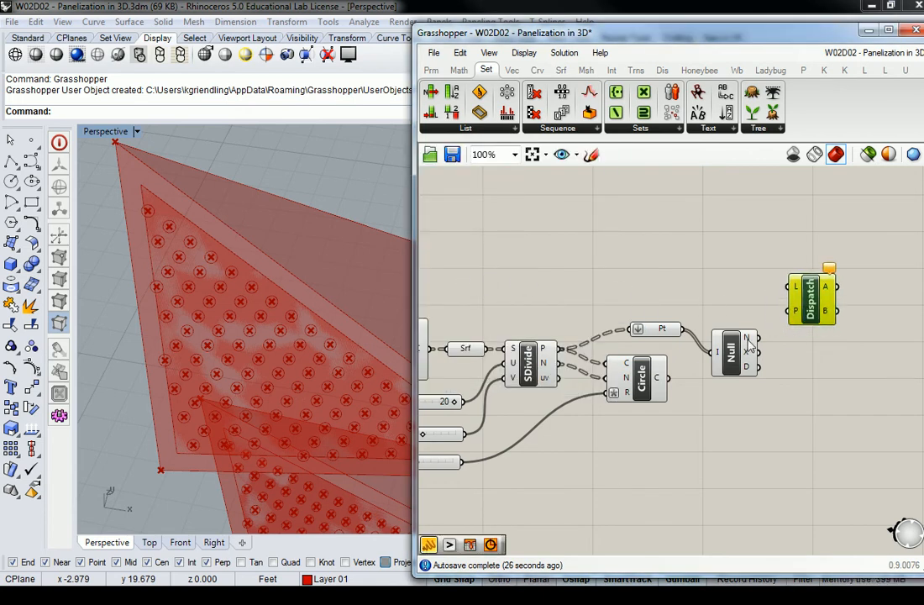
{"action": "mouse_move", "coordinate": [747, 340]}
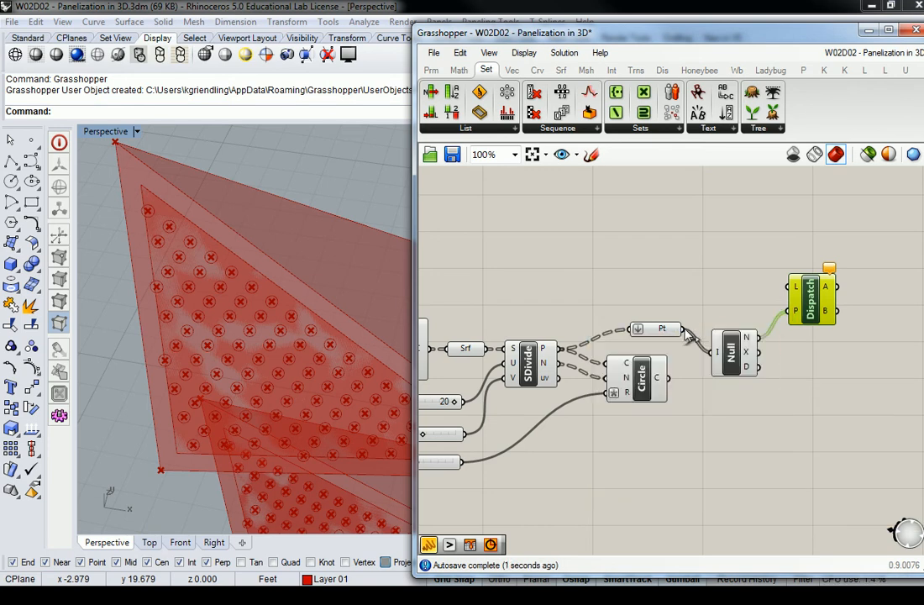
Connect Null Item's N output to the Dispatch P input and inspect the B output
{"action": "left_click", "coordinate": [809, 298]}
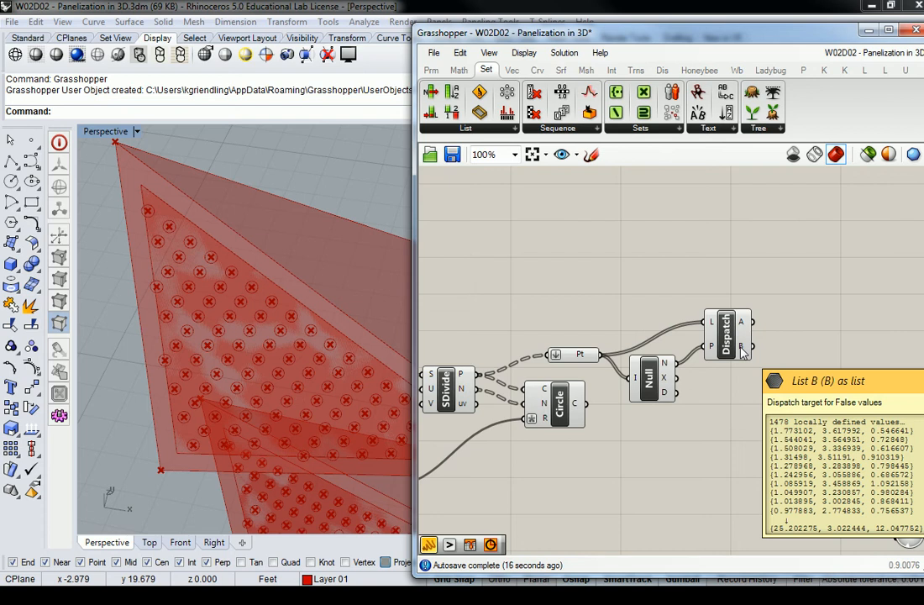
{"action": "right_click", "coordinate": [579, 354]}
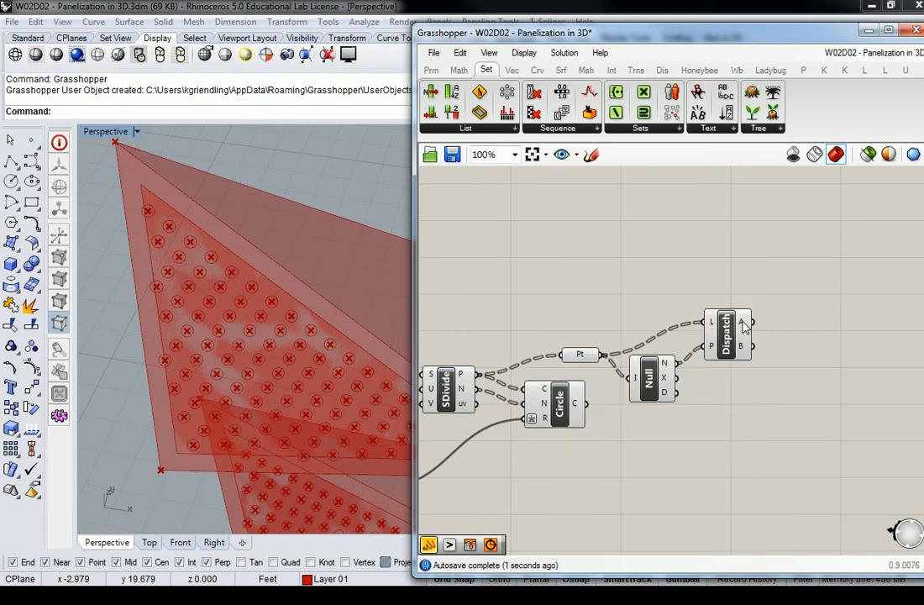
{"action": "mouse_move", "coordinate": [745, 322]}
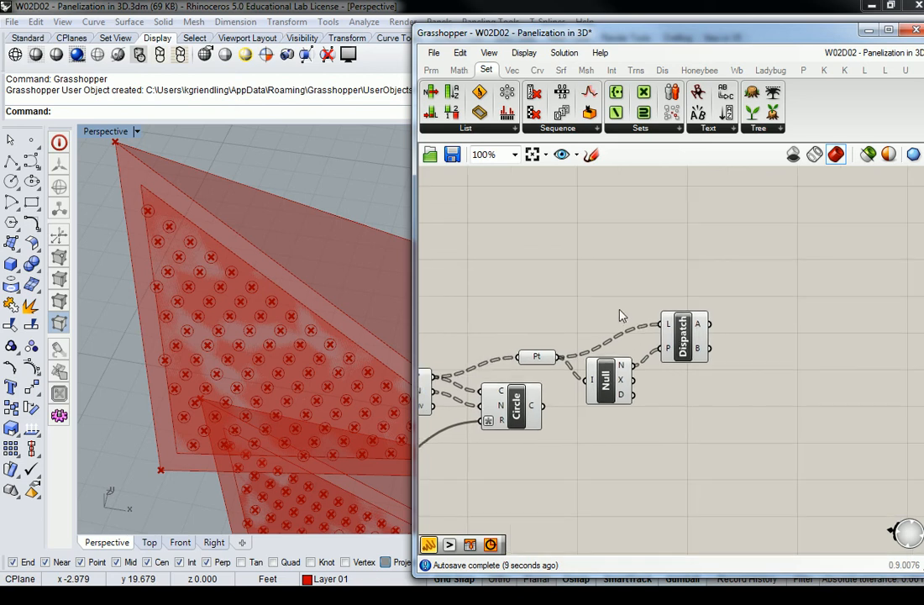
{"action": "mouse_move", "coordinate": [702, 348]}
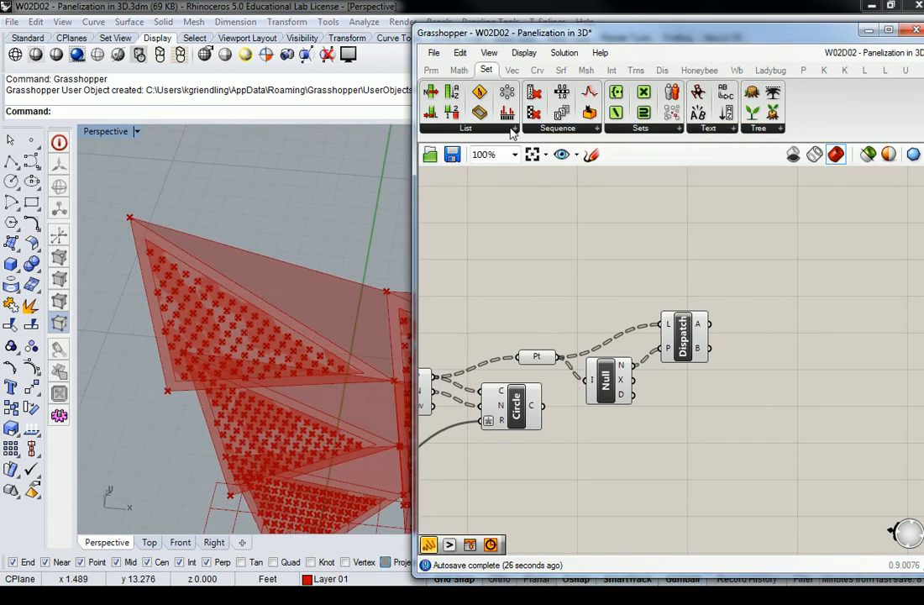
Add a Point List fed by Dispatch B, with its Size slider at 0.29
{"action": "left_click", "coordinate": [662, 69]}
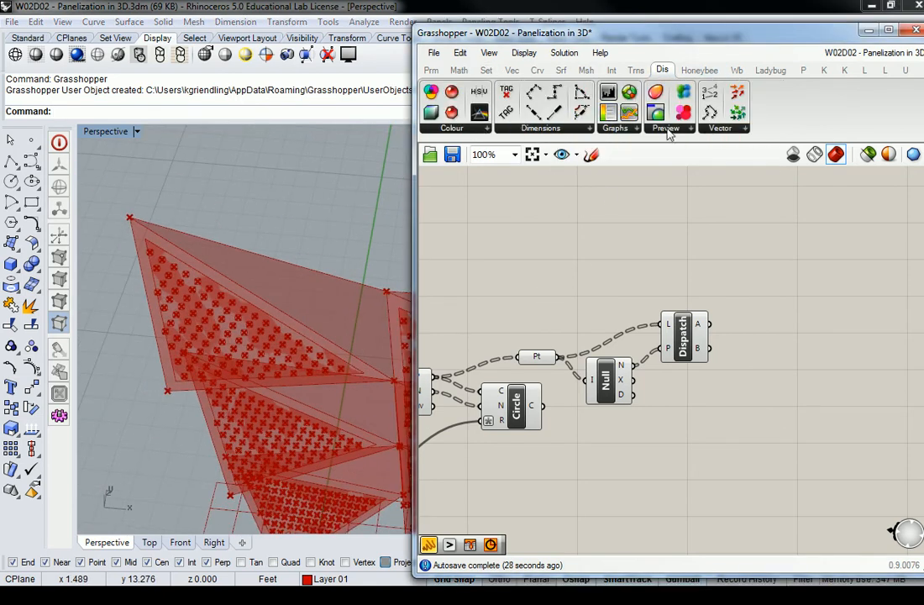
{"action": "left_click", "coordinate": [720, 116]}
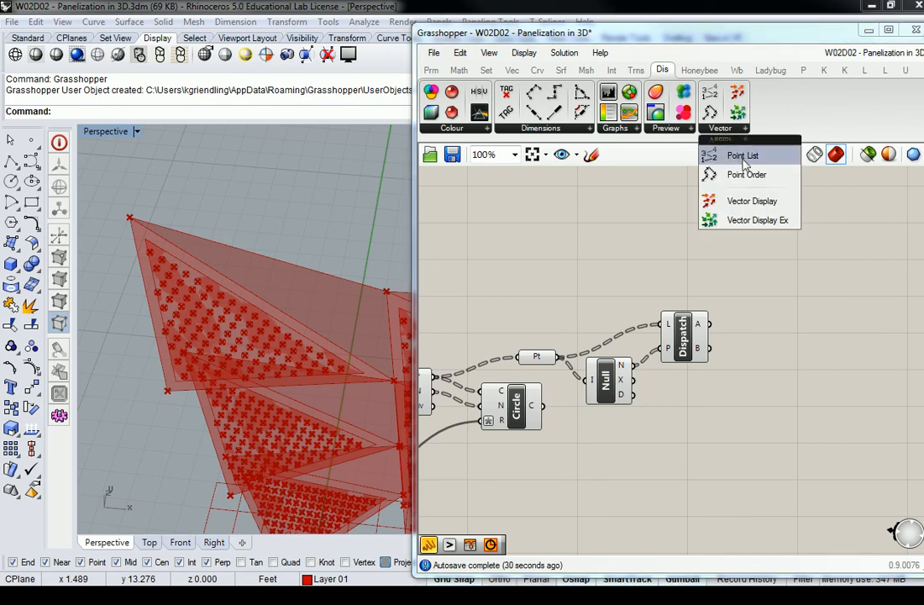
{"action": "left_click", "coordinate": [742, 155]}
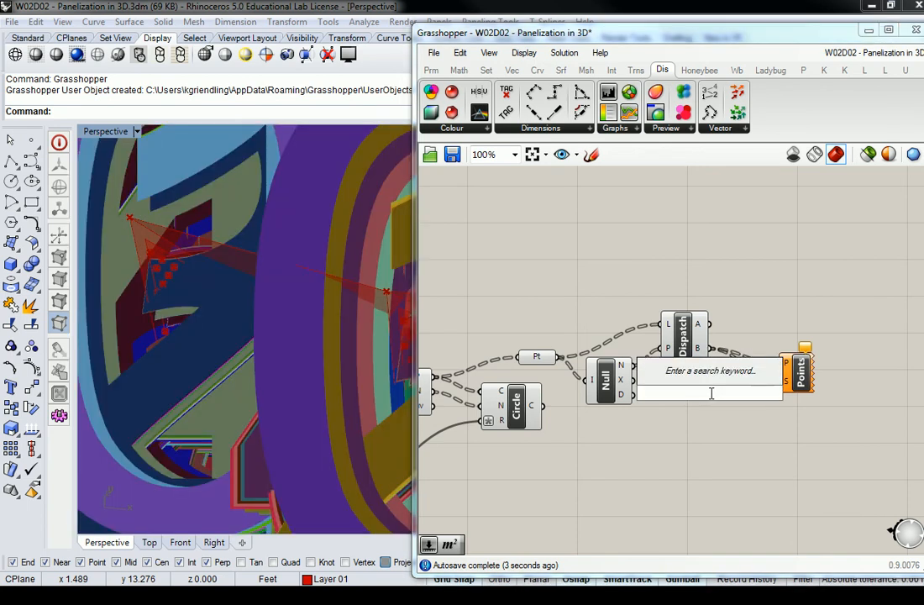
{"action": "type", "text": "0<.55<"}
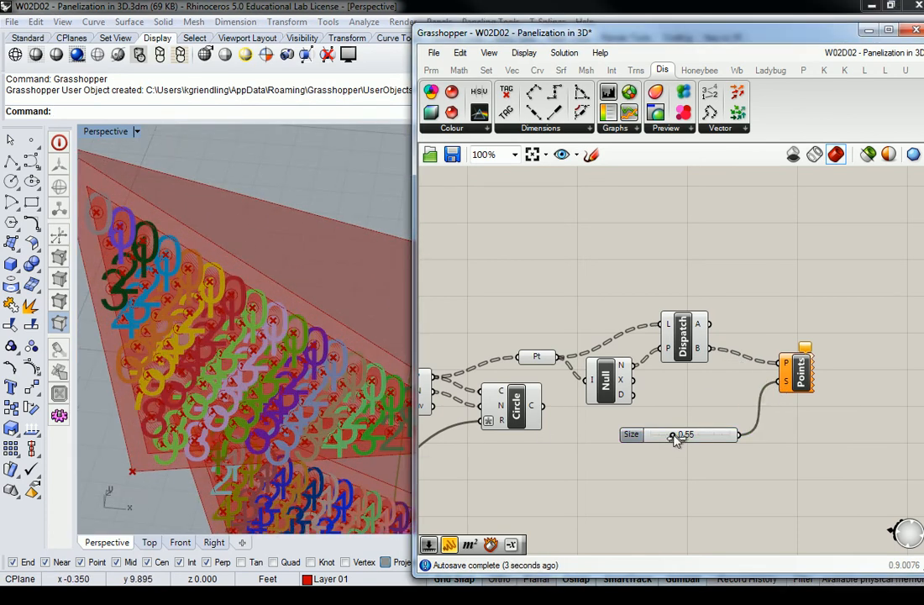
{"action": "left_click_drag", "start_coordinate": [682, 434], "coordinate": [668, 435]}
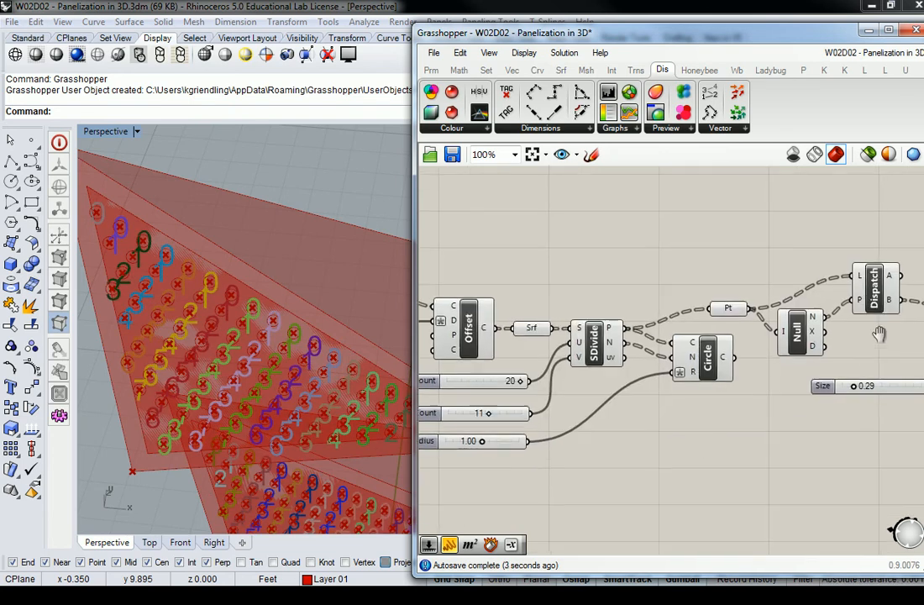
{"action": "scroll", "scroll_direction": "down", "scroll_amount": 3}
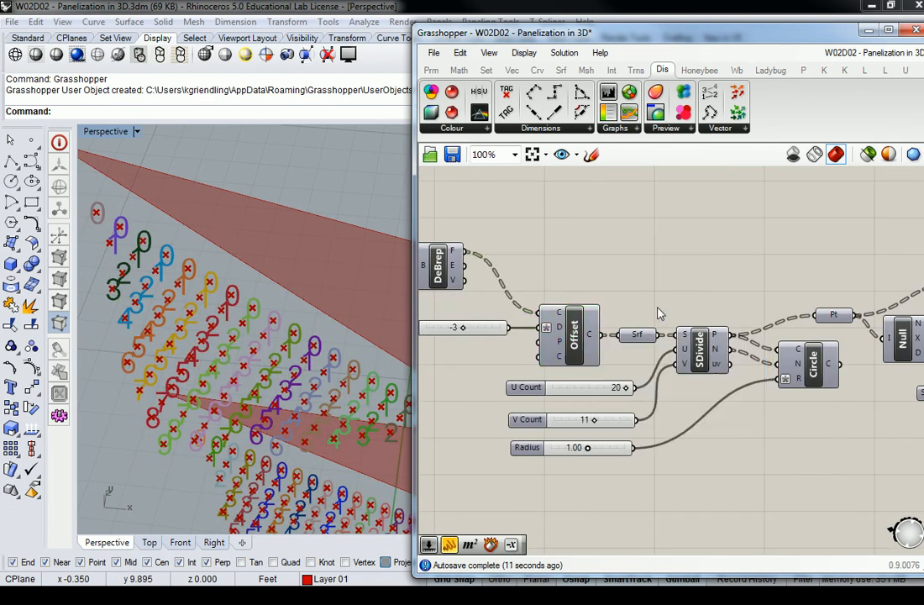
{"action": "right_click", "coordinate": [637, 334]}
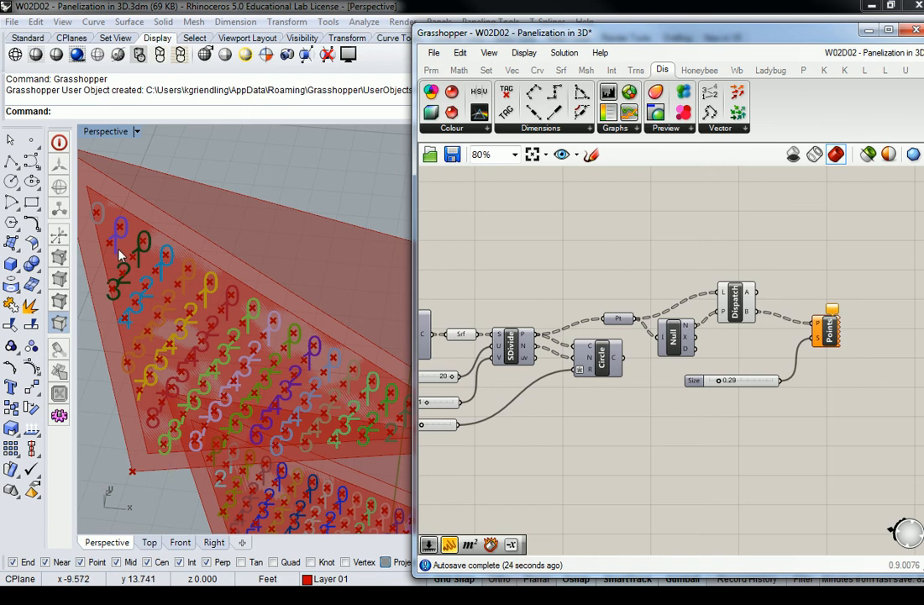
{"action": "mouse_move", "coordinate": [224, 368]}
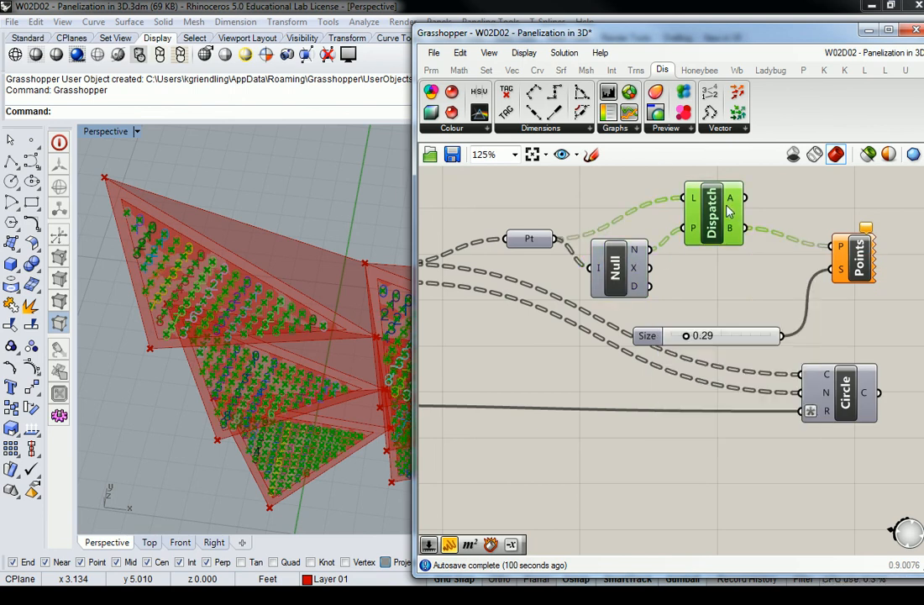
Duplicate the Dispatch for normals and wire both B outputs into Circle C and N
{"action": "left_click_drag", "start_coordinate": [714, 214], "coordinate": [714, 399]}
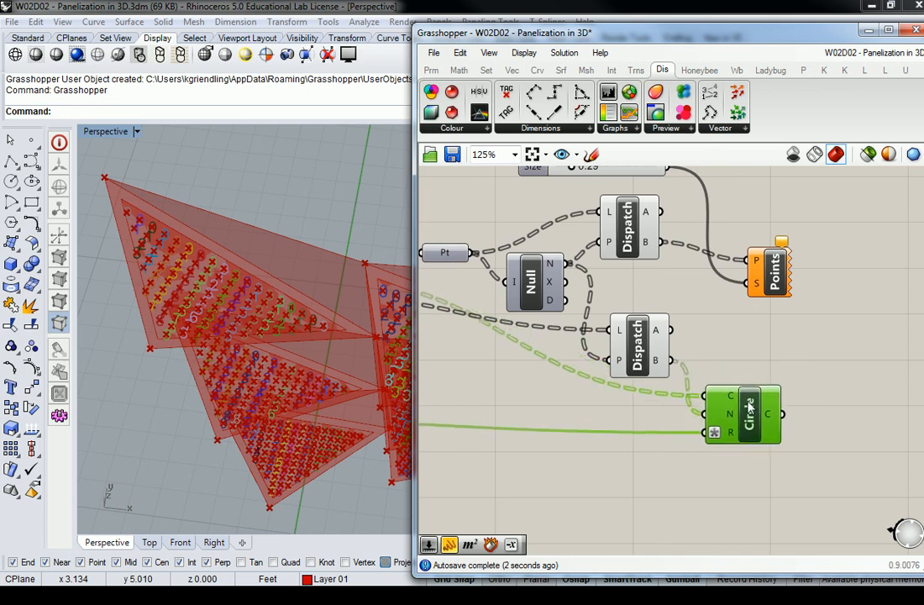
{"action": "left_click_drag", "start_coordinate": [741, 412], "coordinate": [750, 420]}
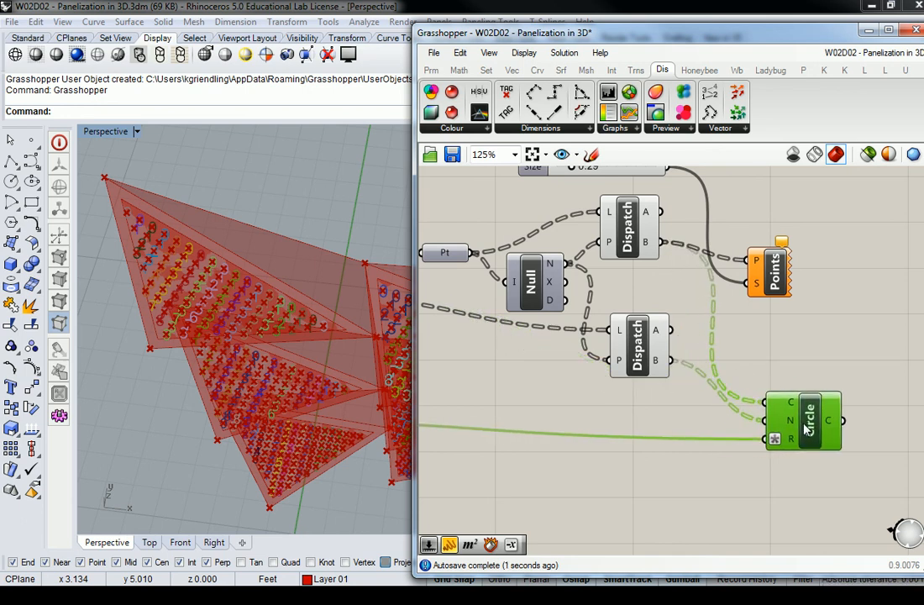
{"action": "left_click_drag", "start_coordinate": [802, 420], "coordinate": [794, 370]}
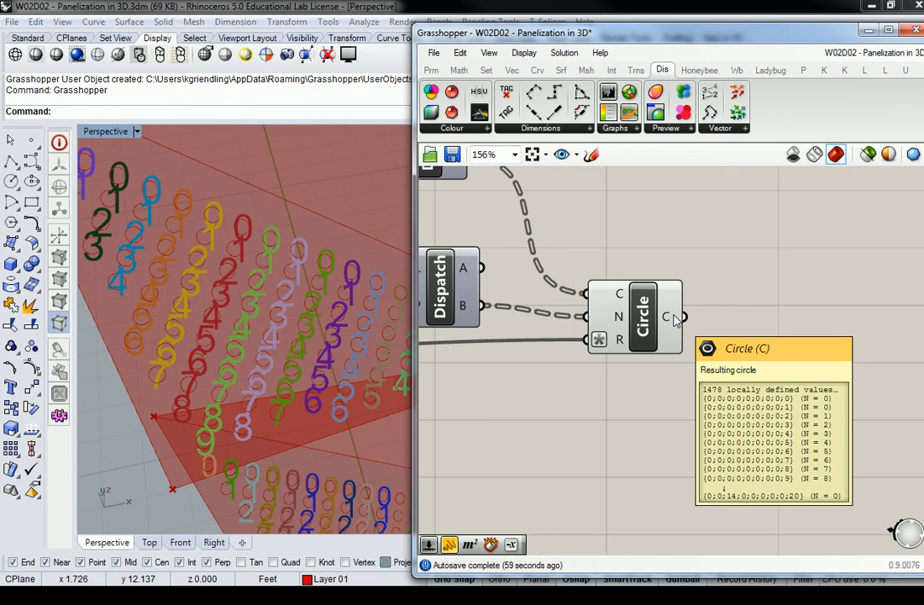
{"action": "mouse_move", "coordinate": [647, 257]}
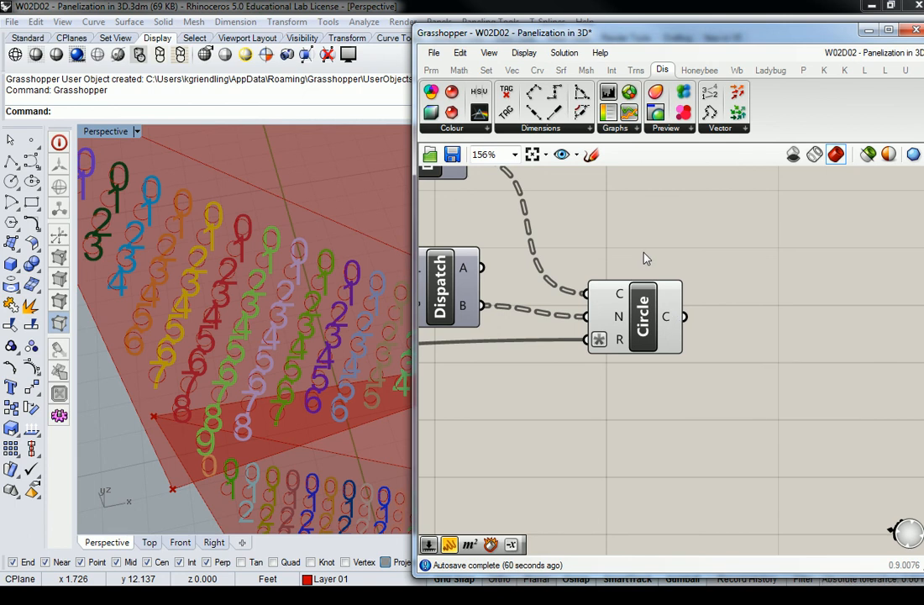
{"action": "mouse_move", "coordinate": [891, 330]}
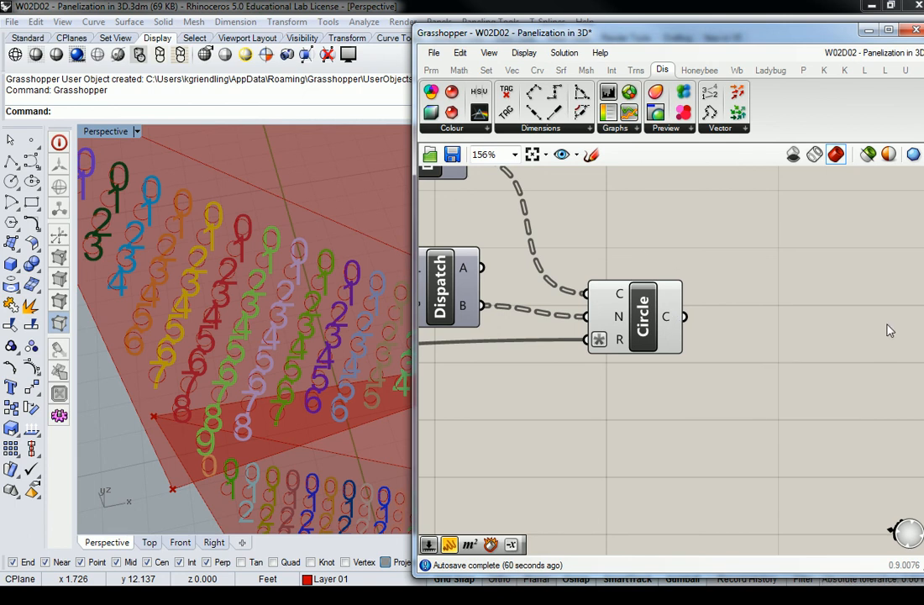